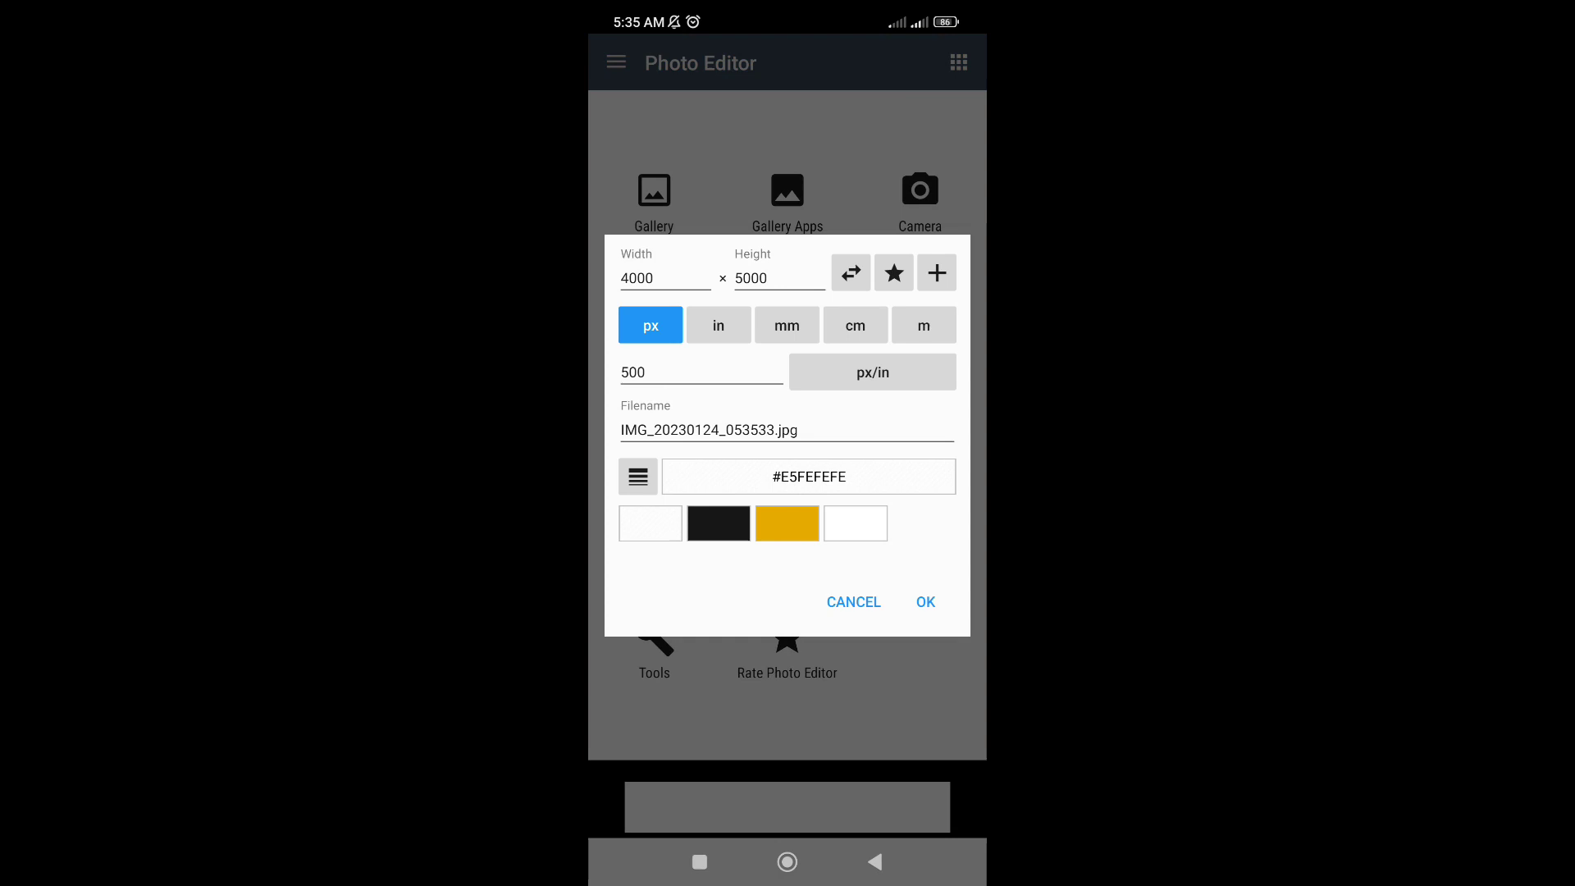
# Create a blank 4000×5000 px canvas with a light near-white (#E5FEFEFE) background.
pyautogui.click(851, 602)
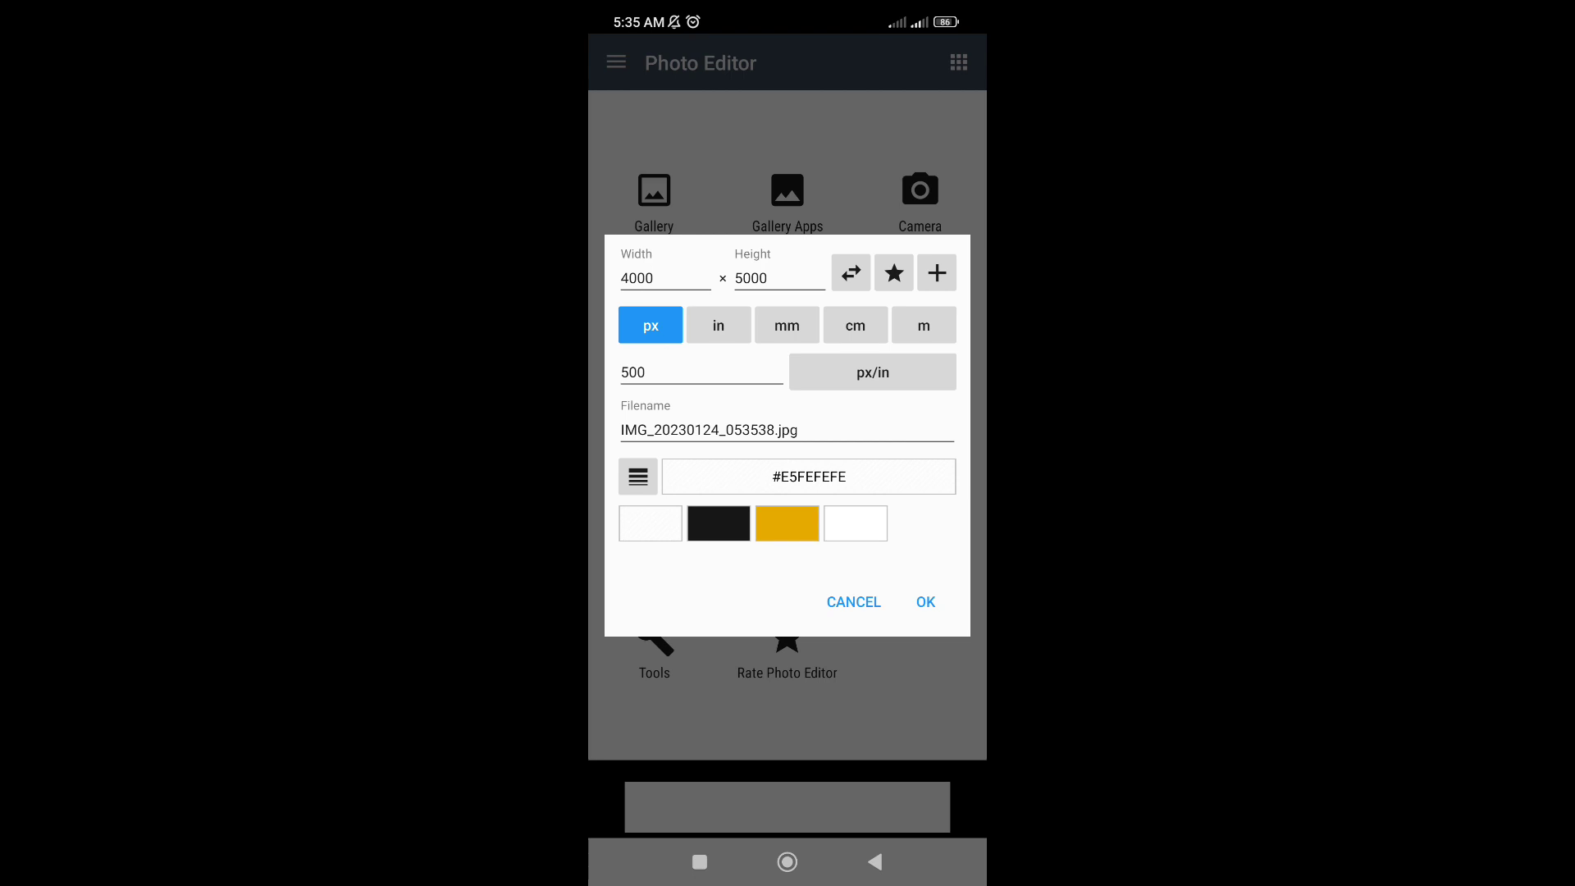
pyautogui.click(923, 602)
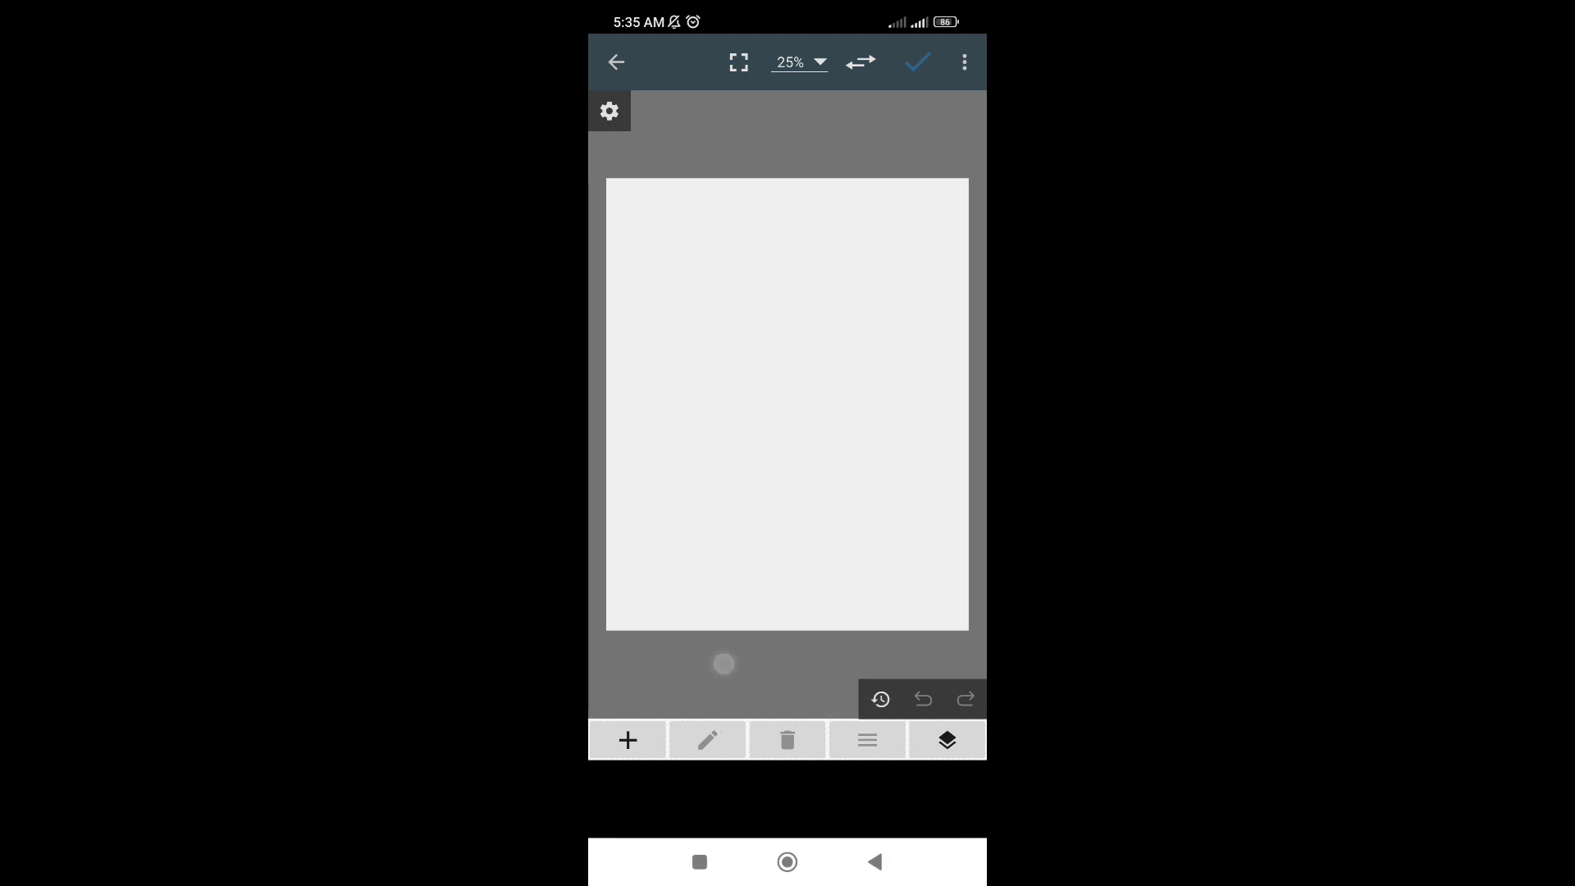
# Import a sky photo, apply the Blur effect so it covers the canvas, and start adding the next image.
pyautogui.click(627, 740)
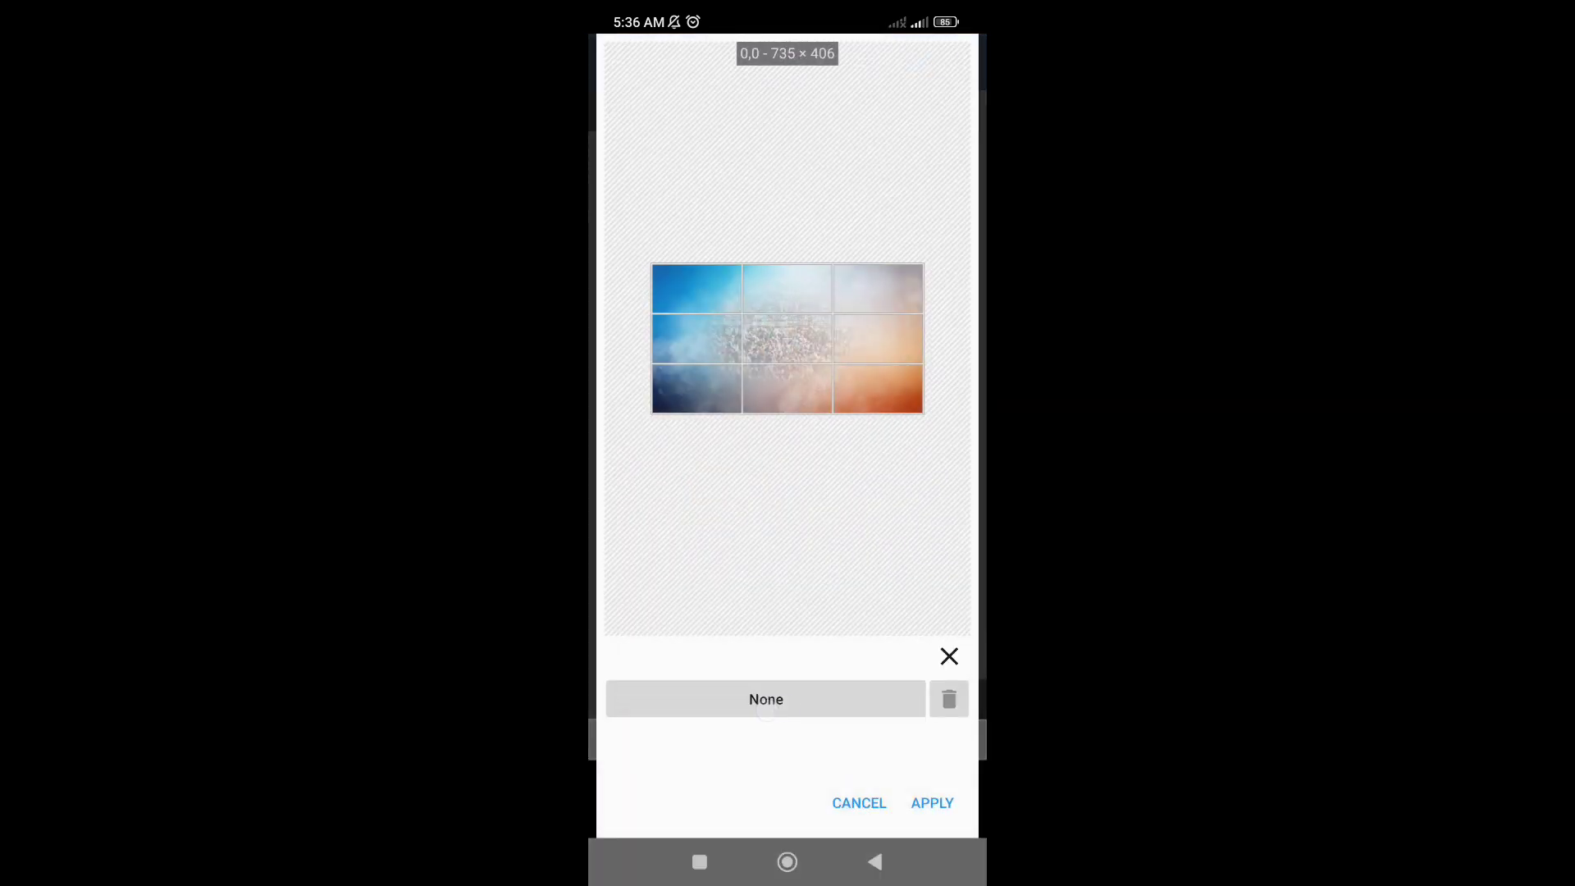
pyautogui.click(767, 699)
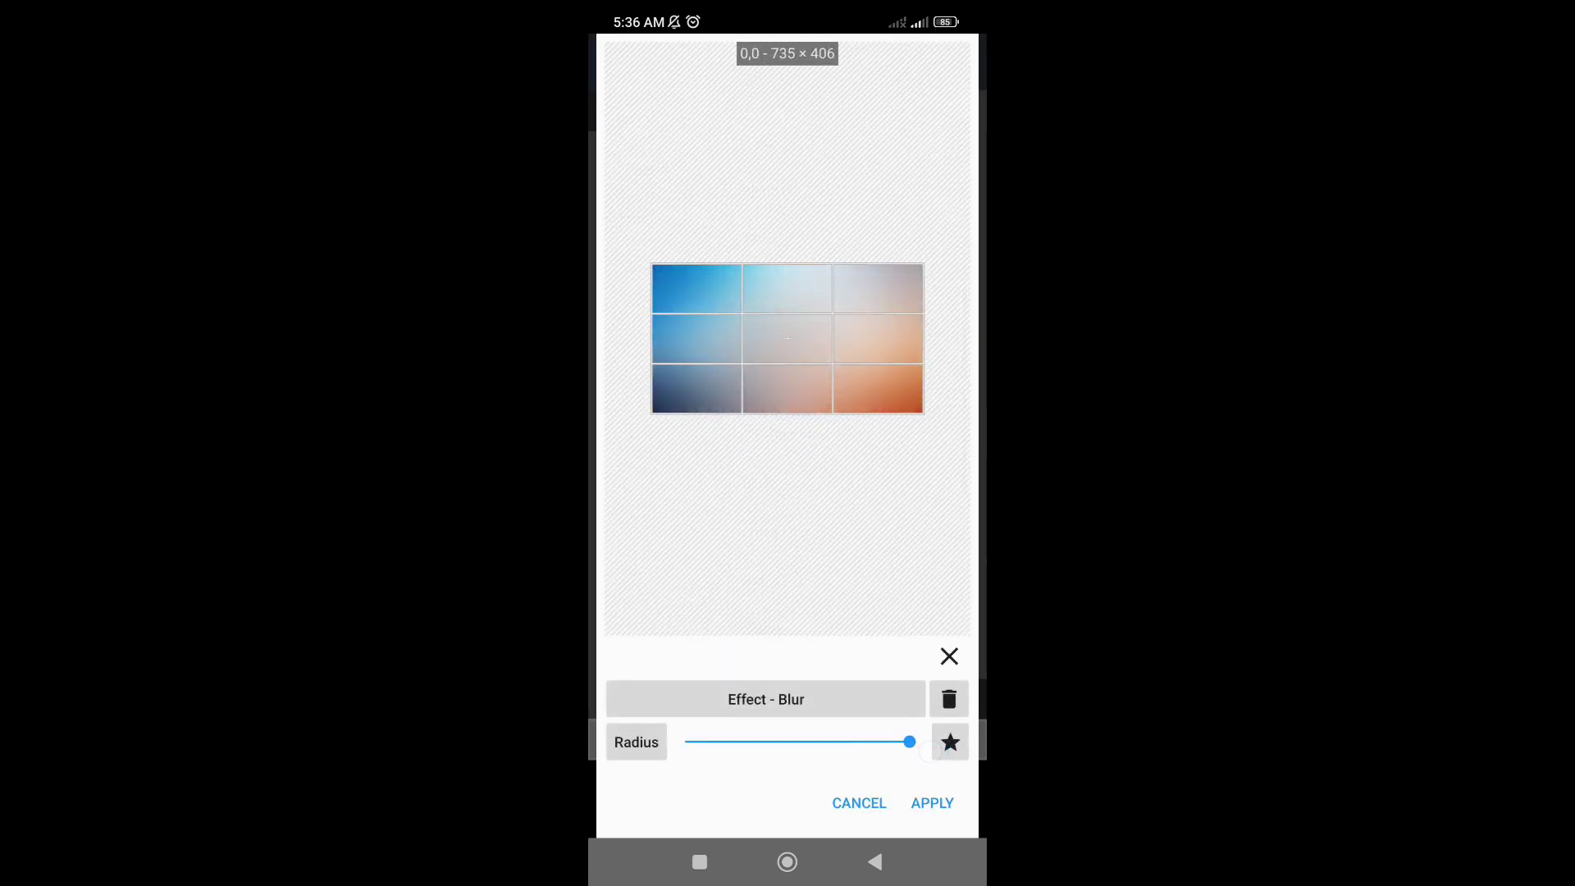
pyautogui.click(932, 803)
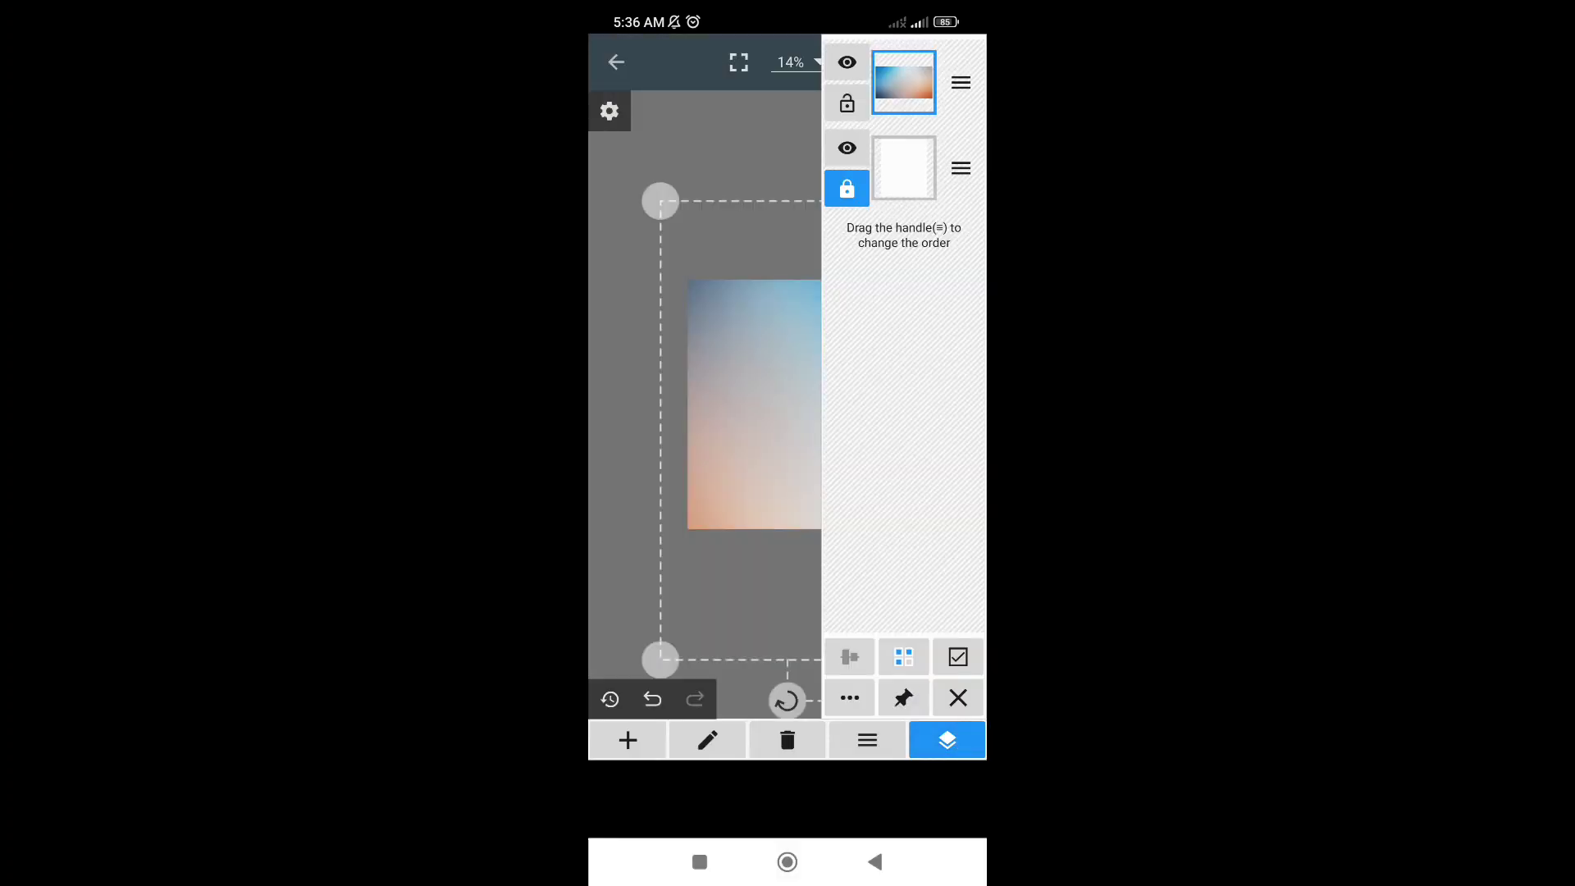
pyautogui.click(945, 740)
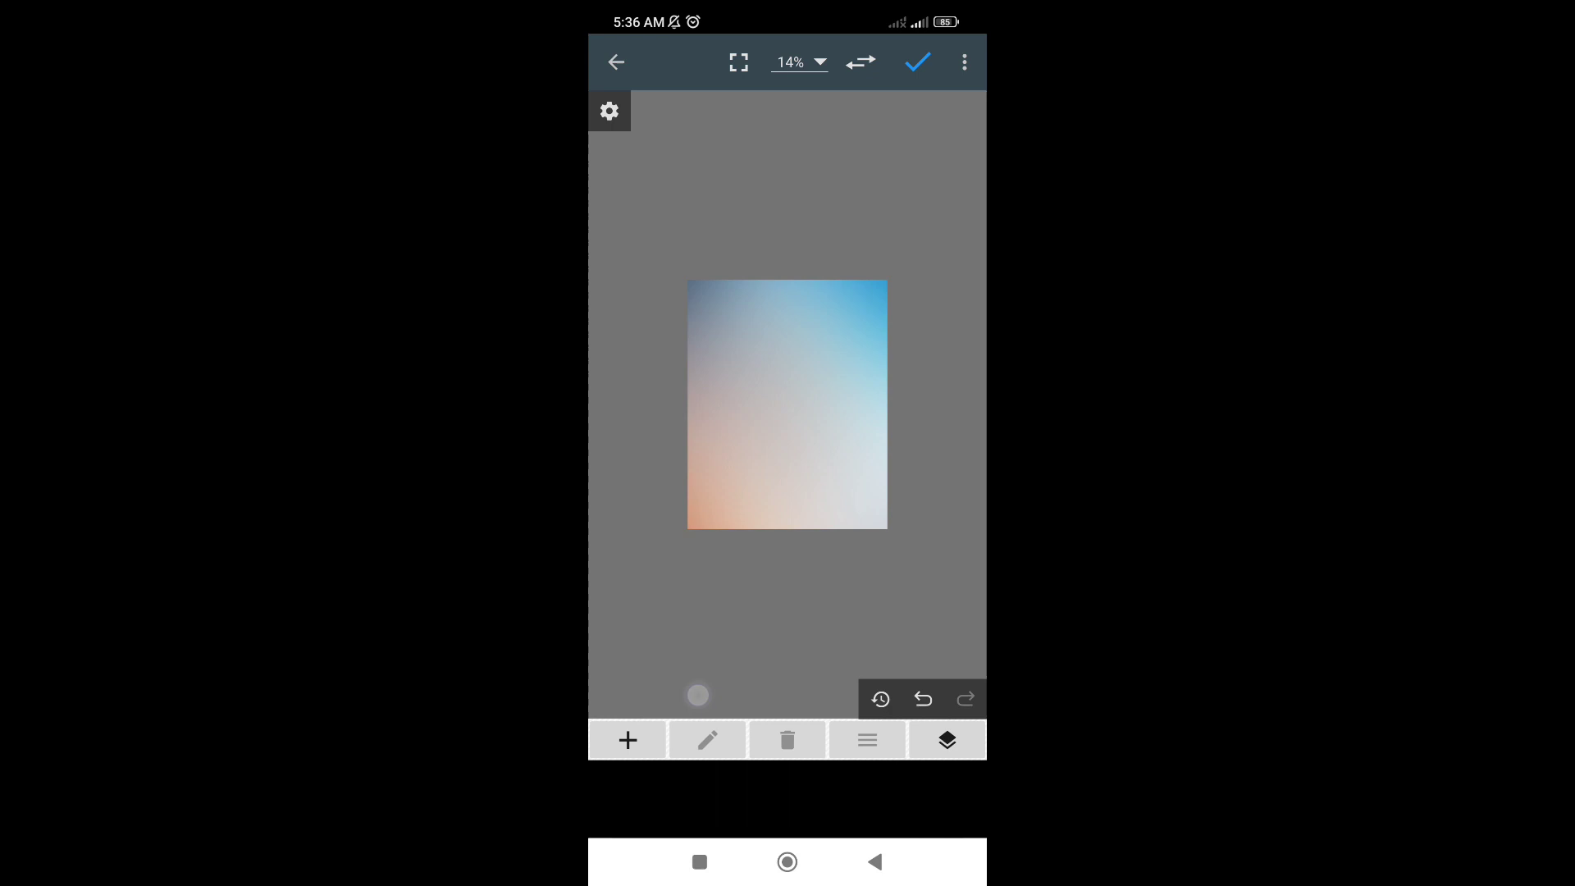
pyautogui.click(615, 62)
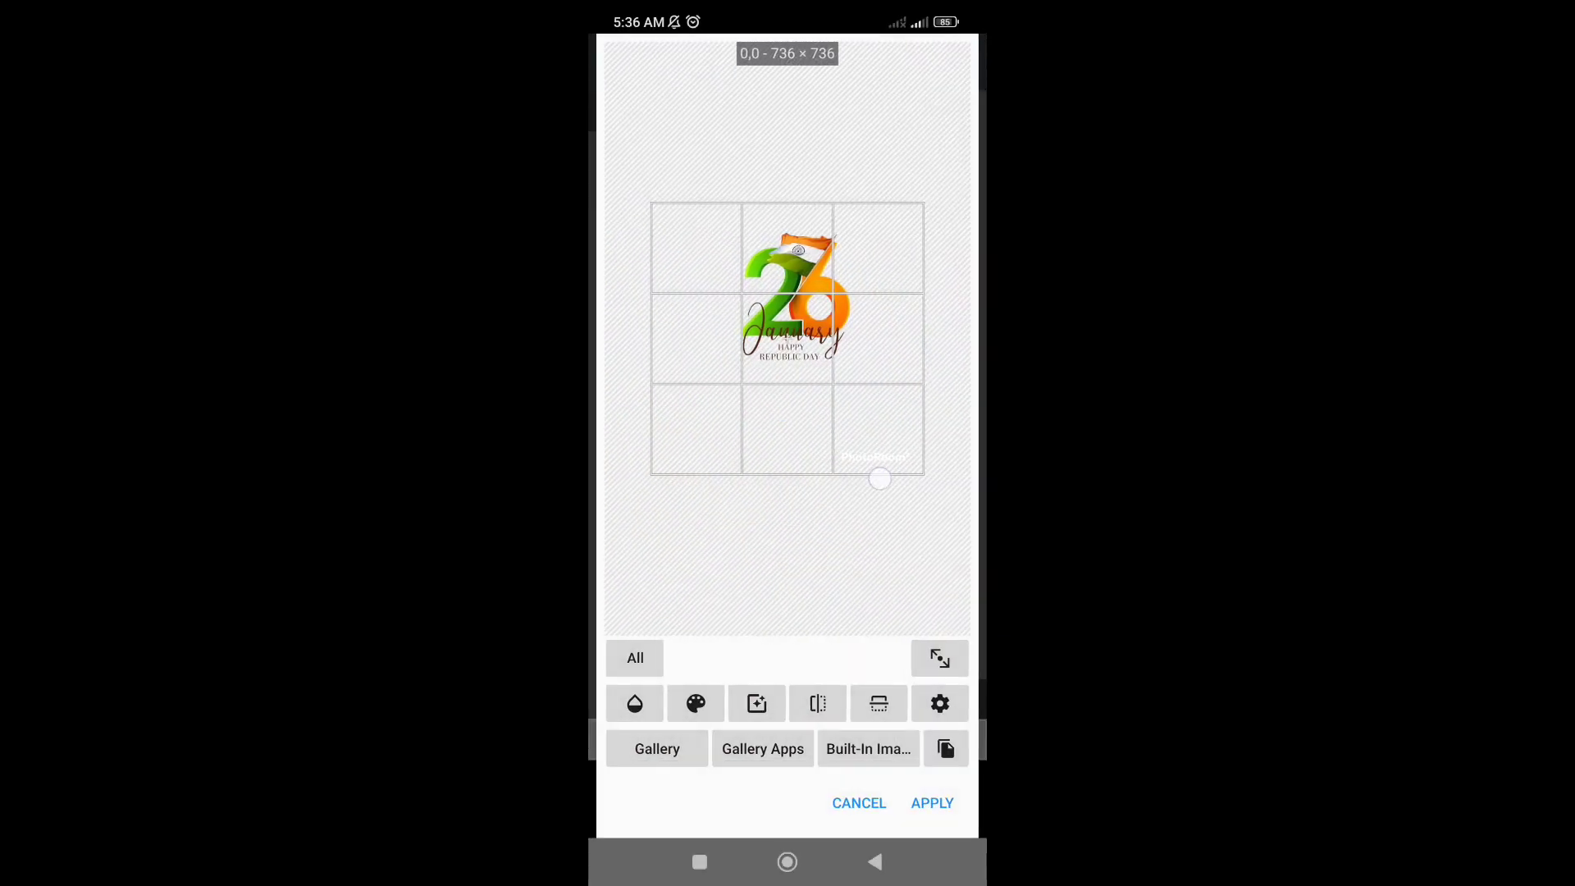
# Place the 26 January logo, trim it shorter, and set it at the poster's top-left.
pyautogui.click(930, 802)
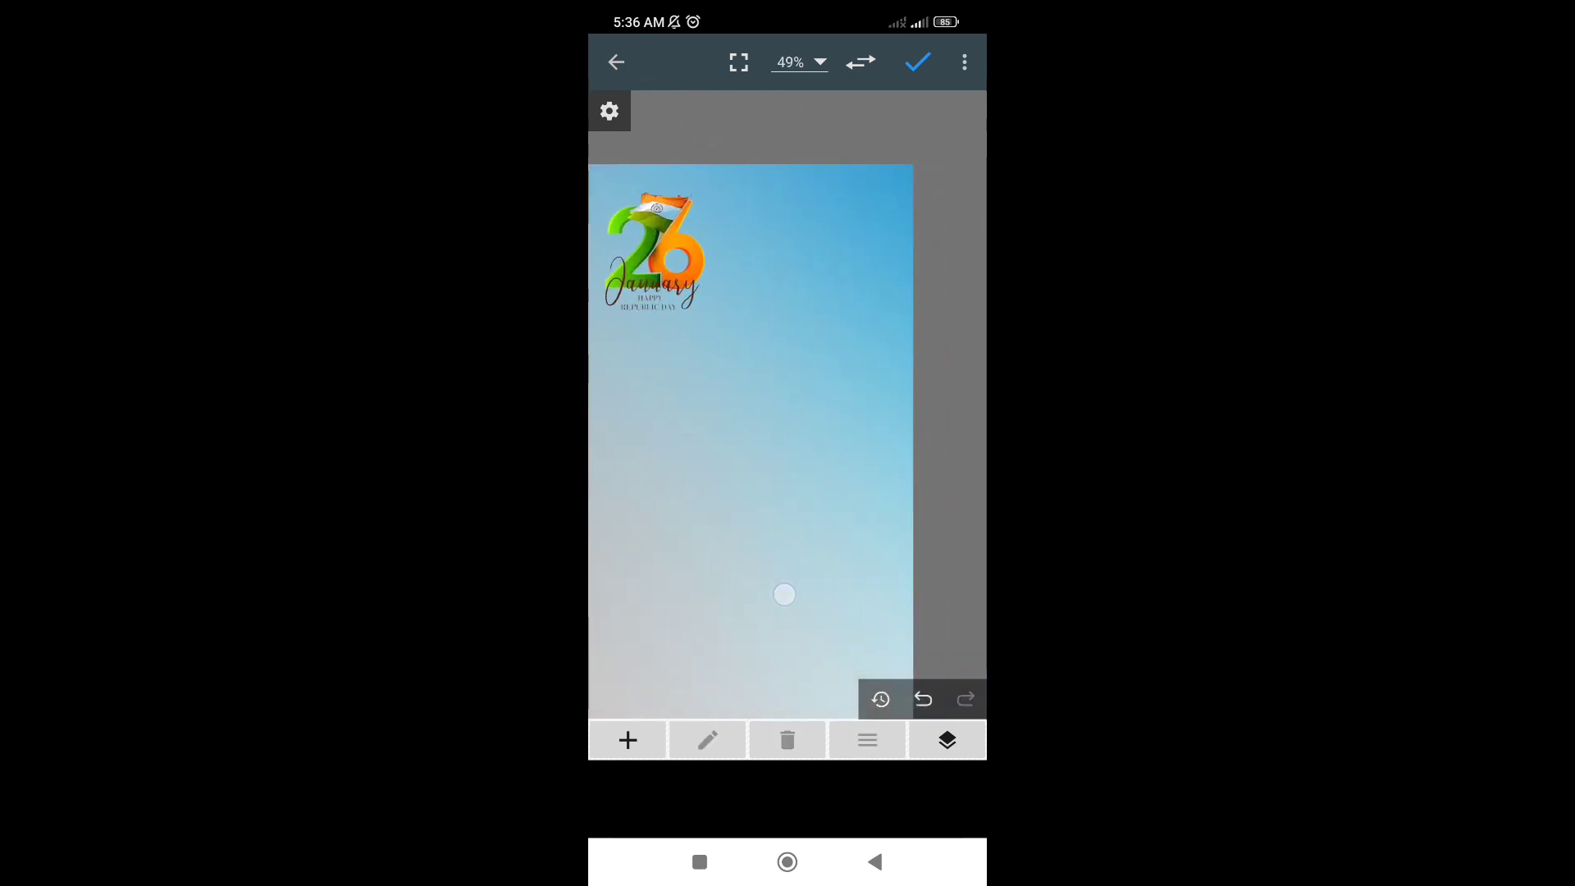
pyautogui.click(627, 740)
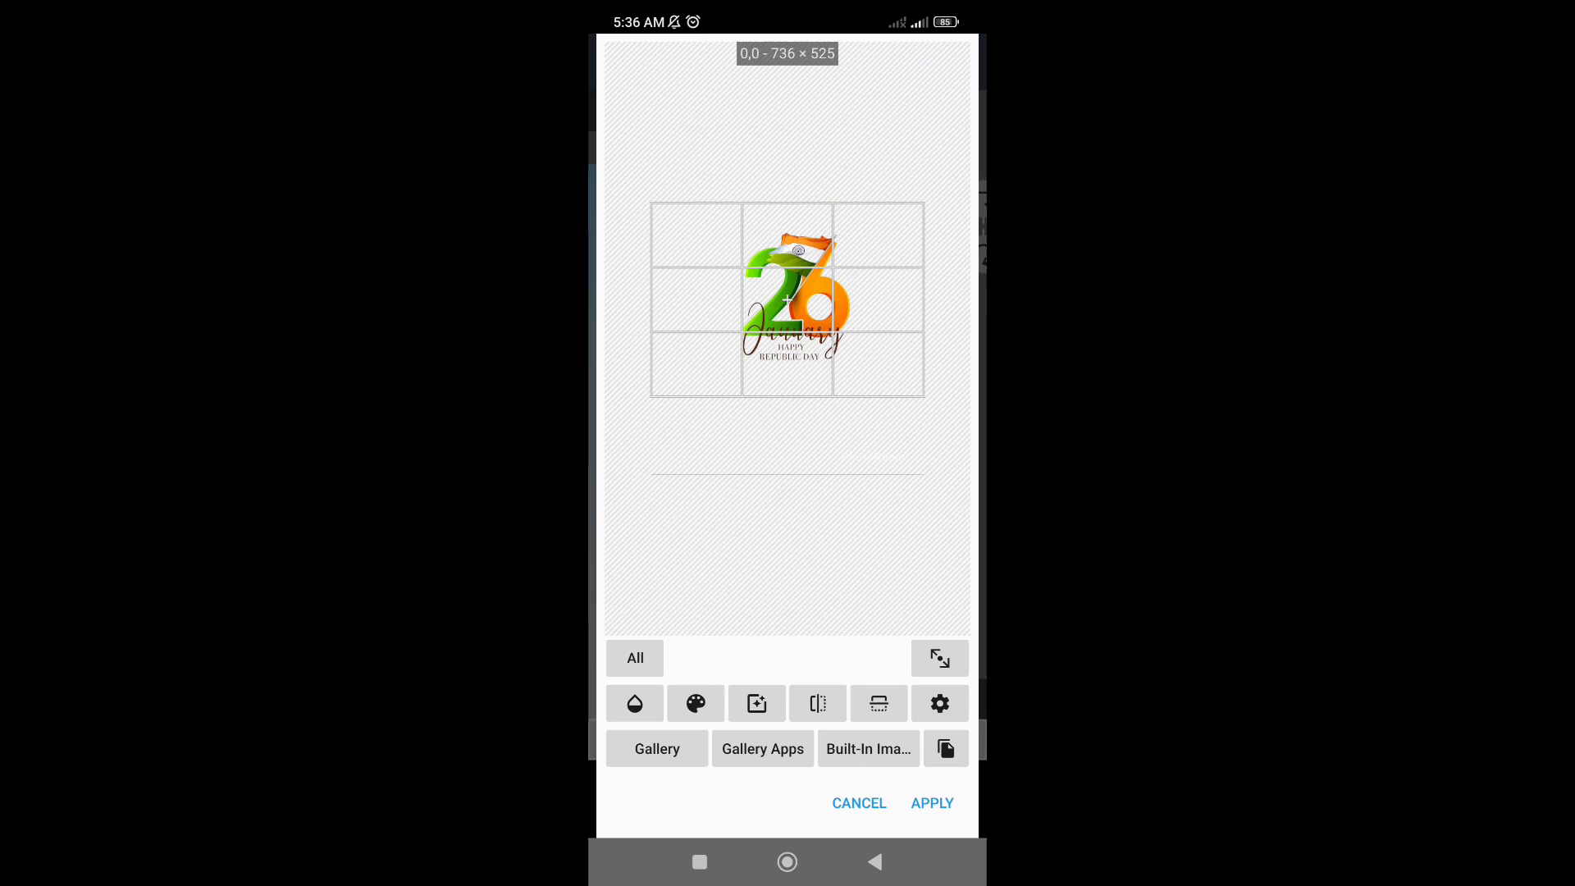
pyautogui.click(696, 702)
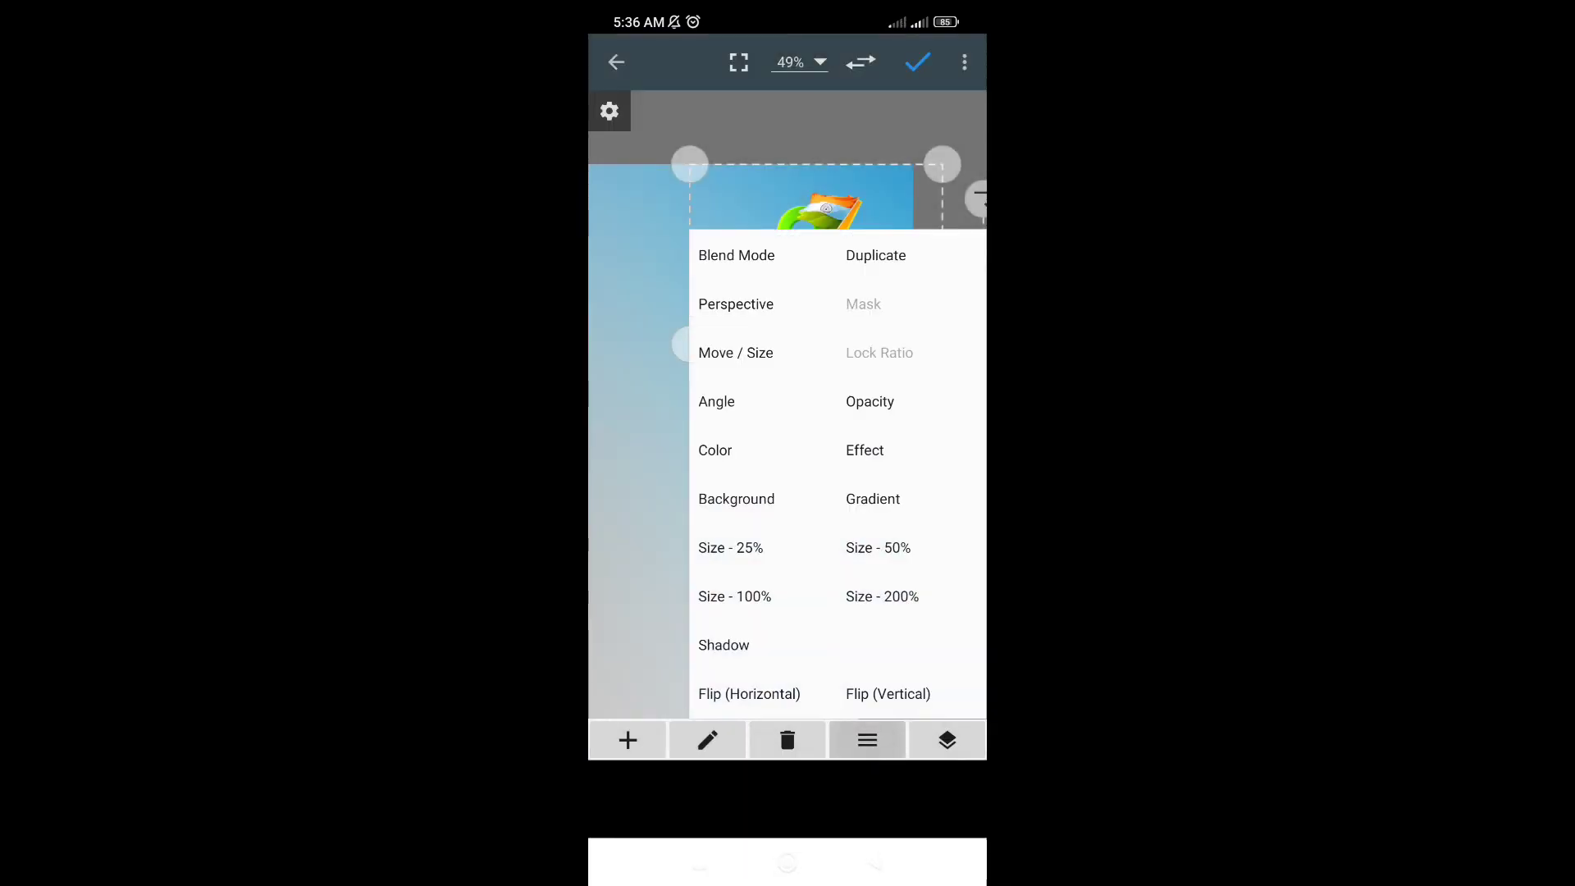
pyautogui.click(724, 645)
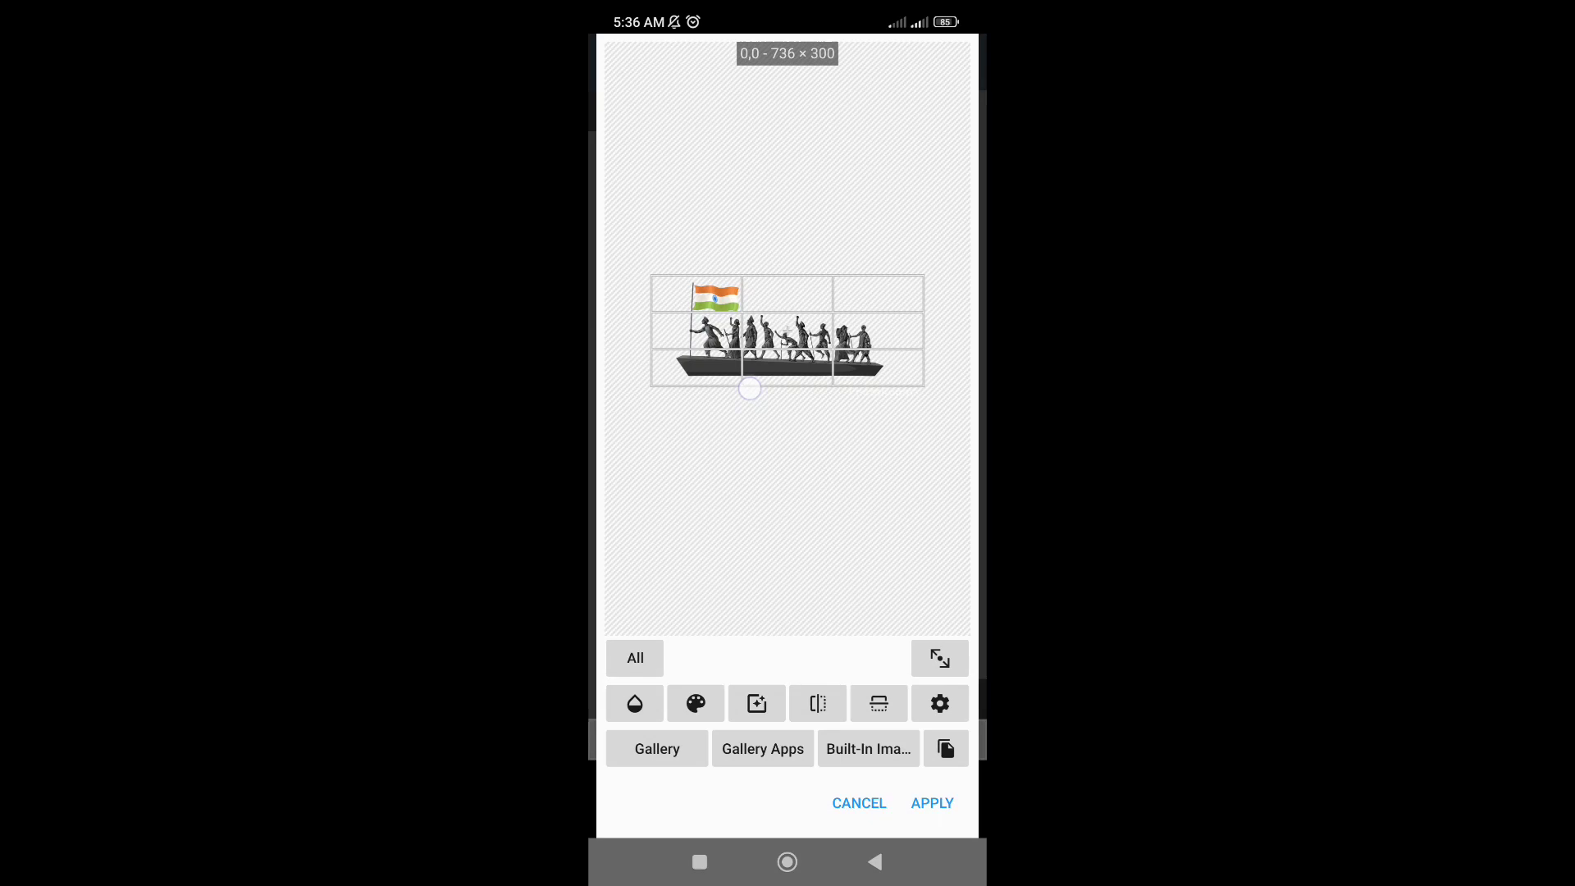
# Place the soldiers-on-boat silhouette mid-poster and select the flag-raising soldiers layer.
pyautogui.click(928, 802)
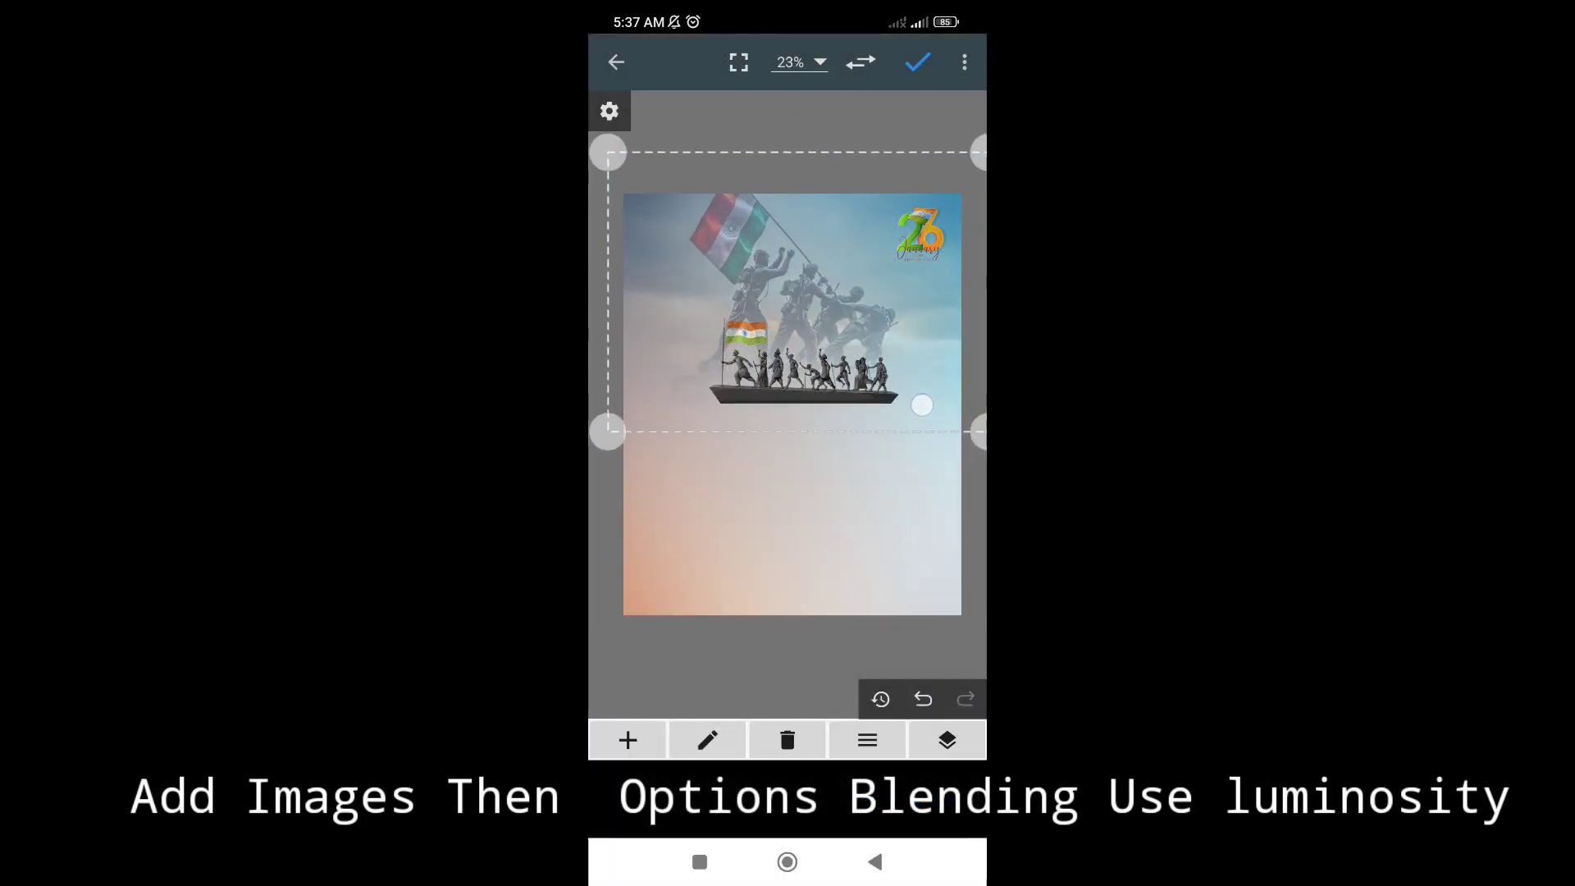
pyautogui.click(946, 740)
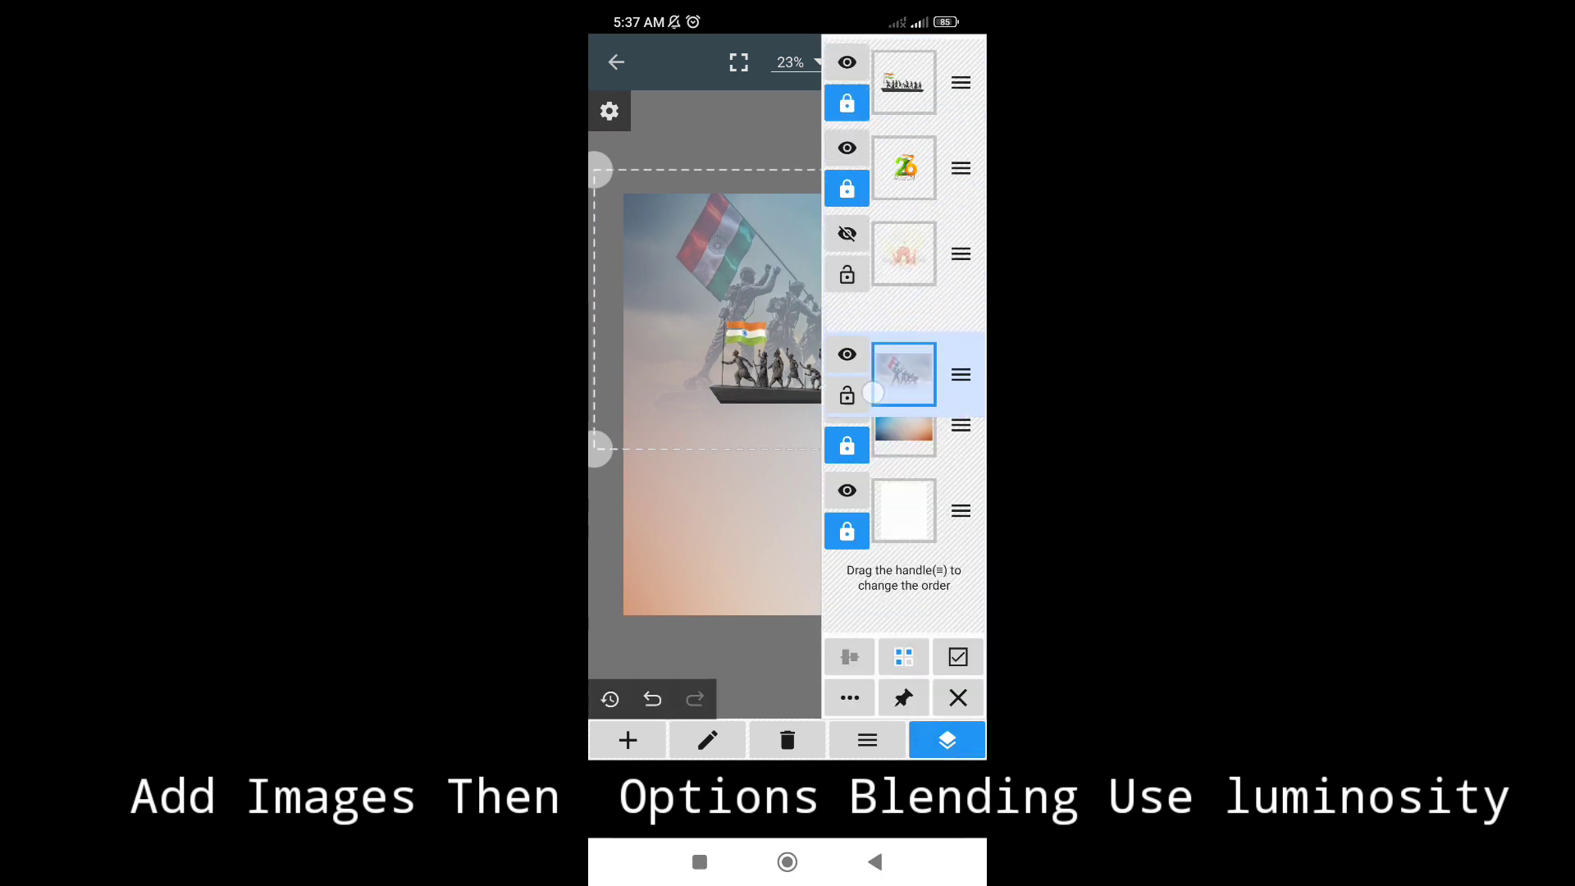
pyautogui.click(945, 740)
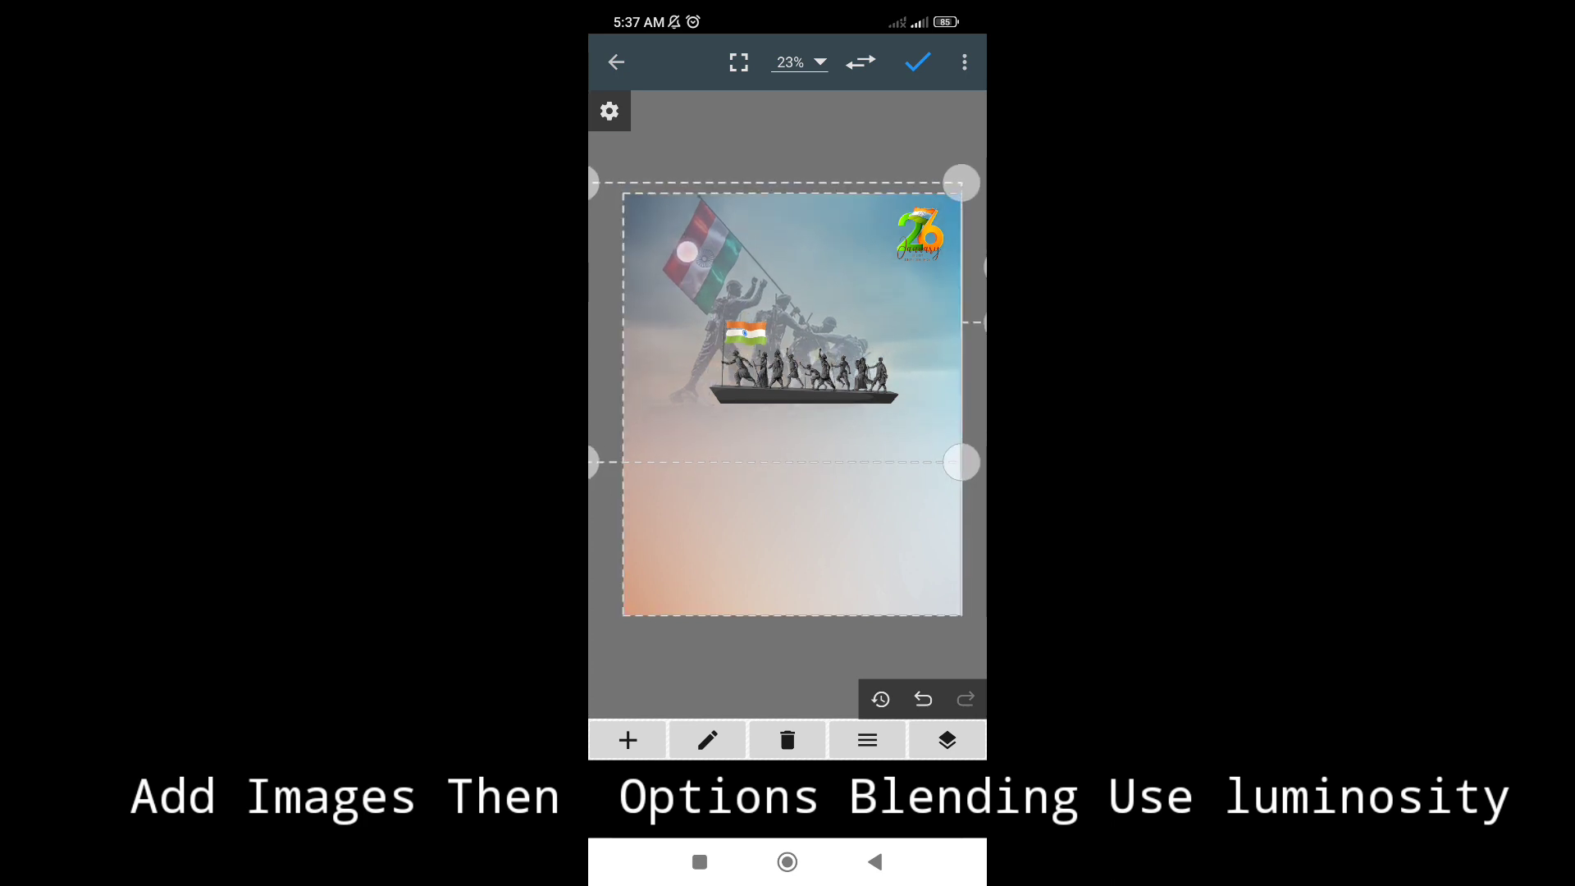
# Lower the flag-raising soldiers layer's opacity so it fades into the sky.
pyautogui.click(945, 740)
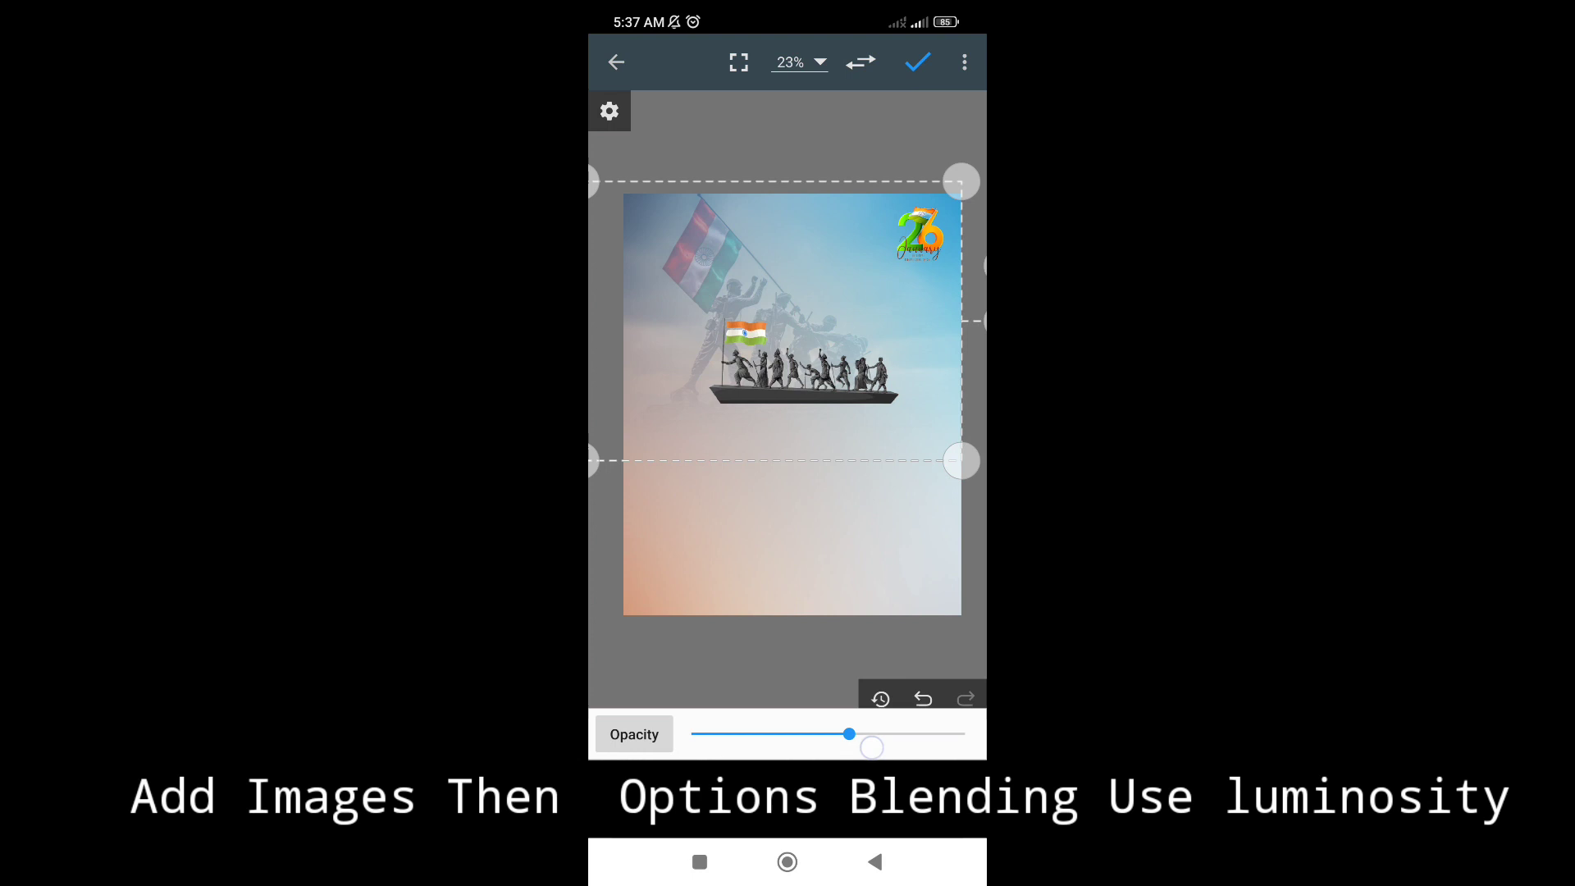
pyautogui.moveTo(850, 734); pyautogui.dragTo(803, 733)
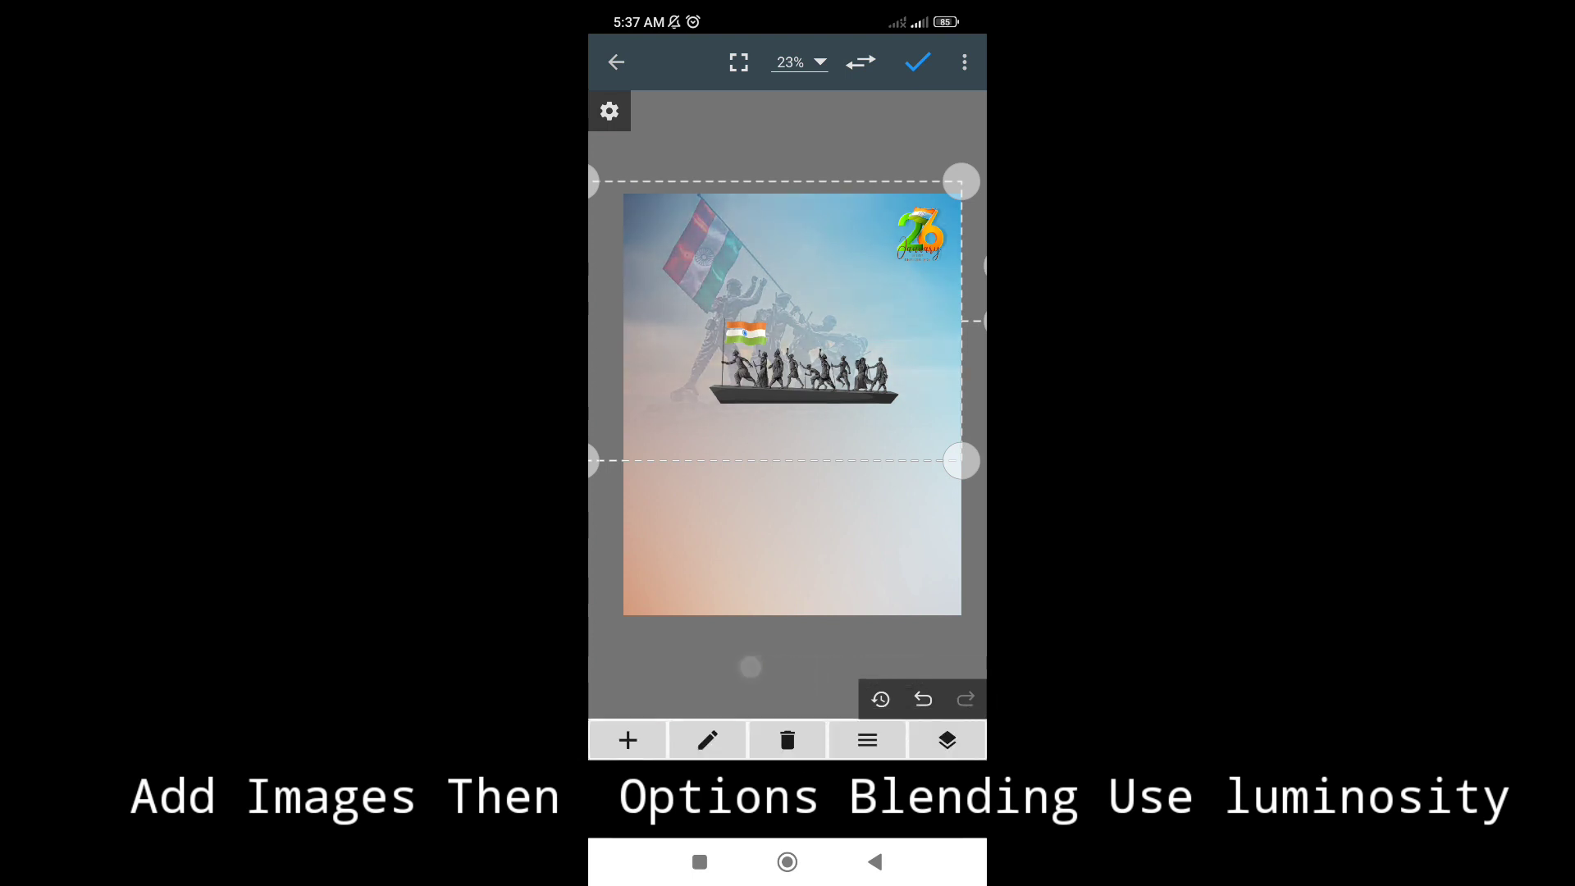
pyautogui.click(944, 740)
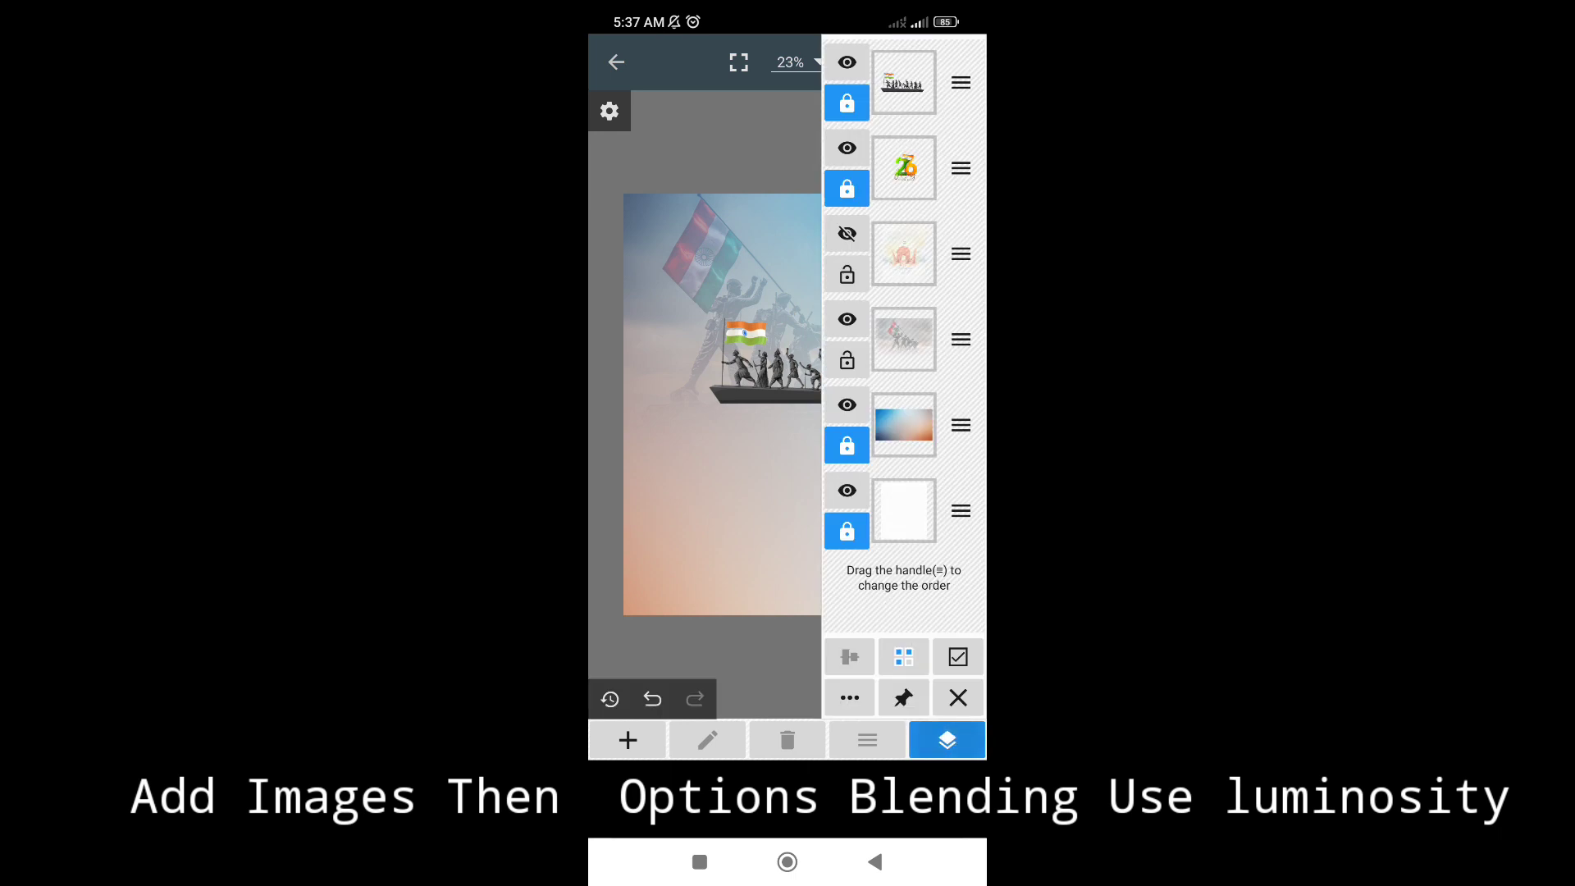
pyautogui.click(944, 740)
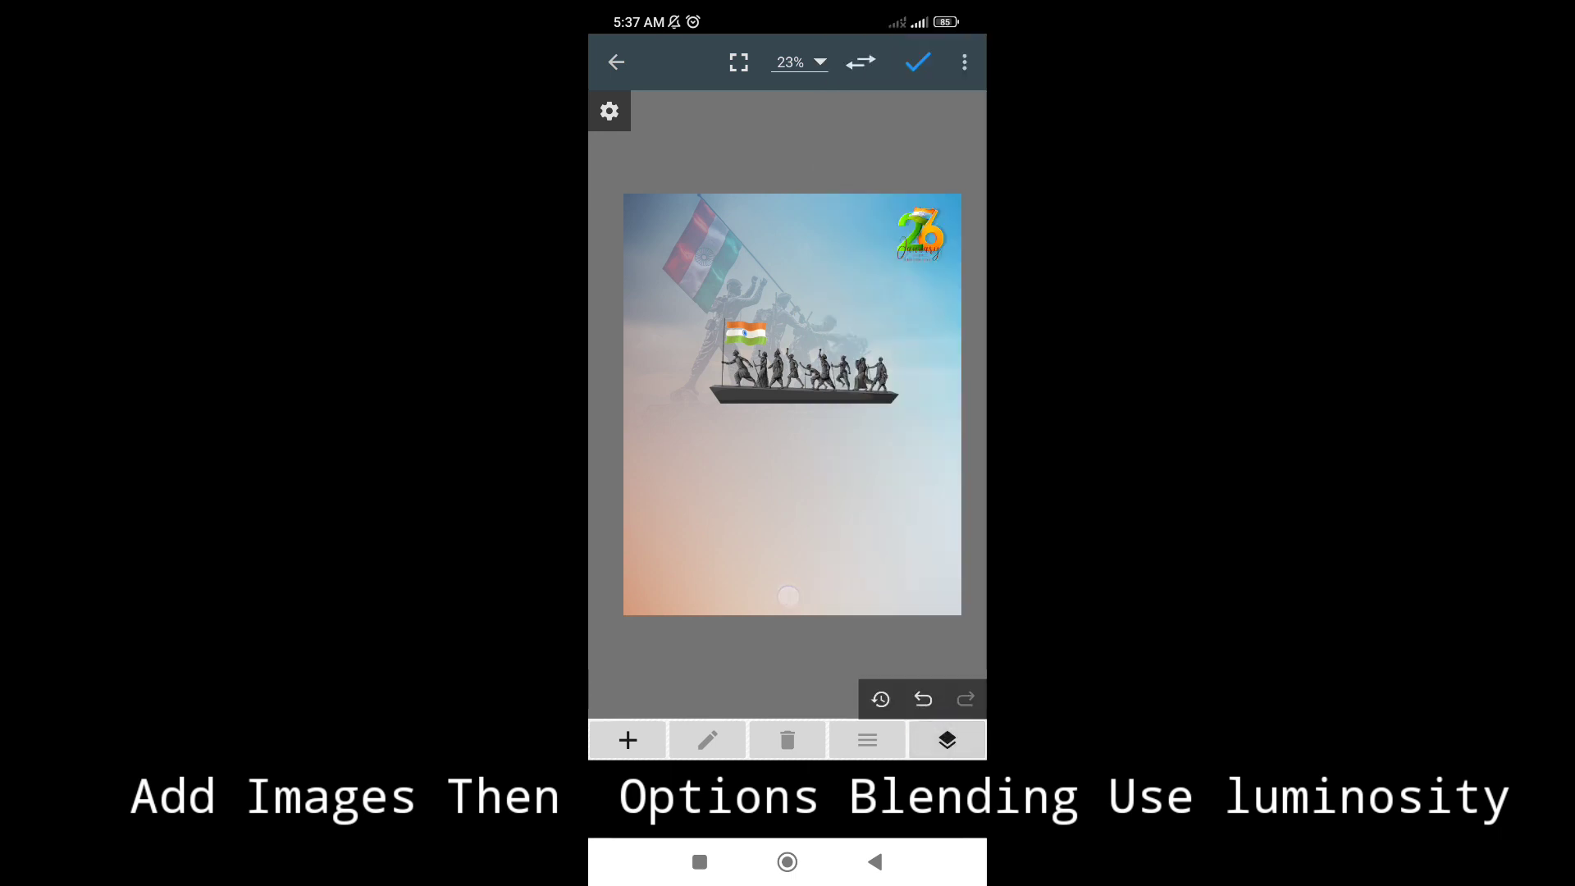
# Add the parade crowd image below the silhouettes with Luminosity blending so the sky shows through.
pyautogui.click(629, 740)
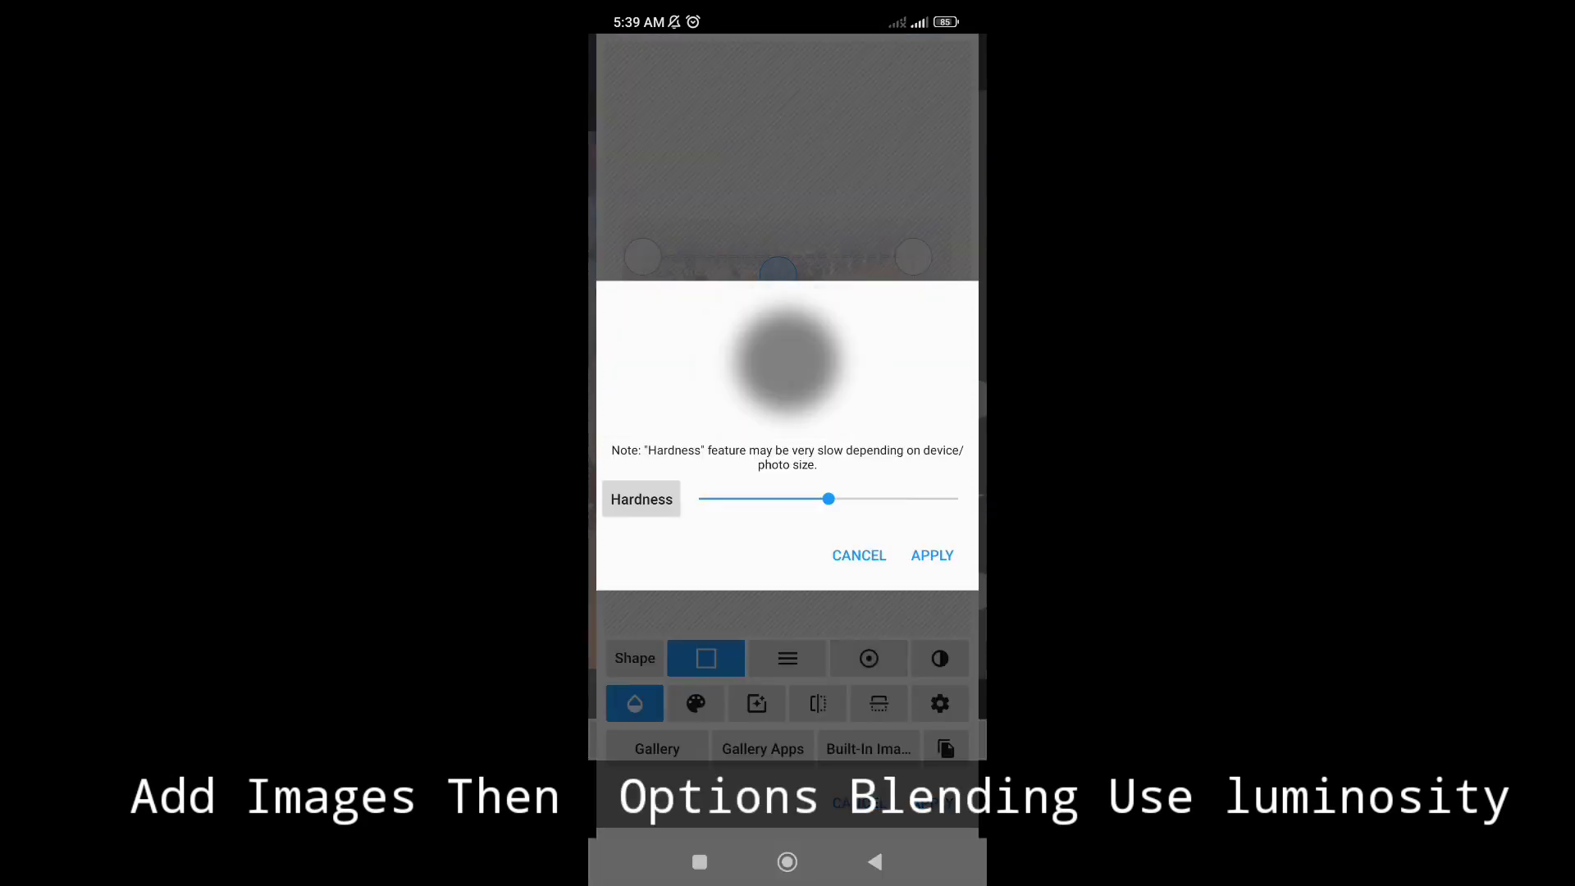
pyautogui.click(932, 555)
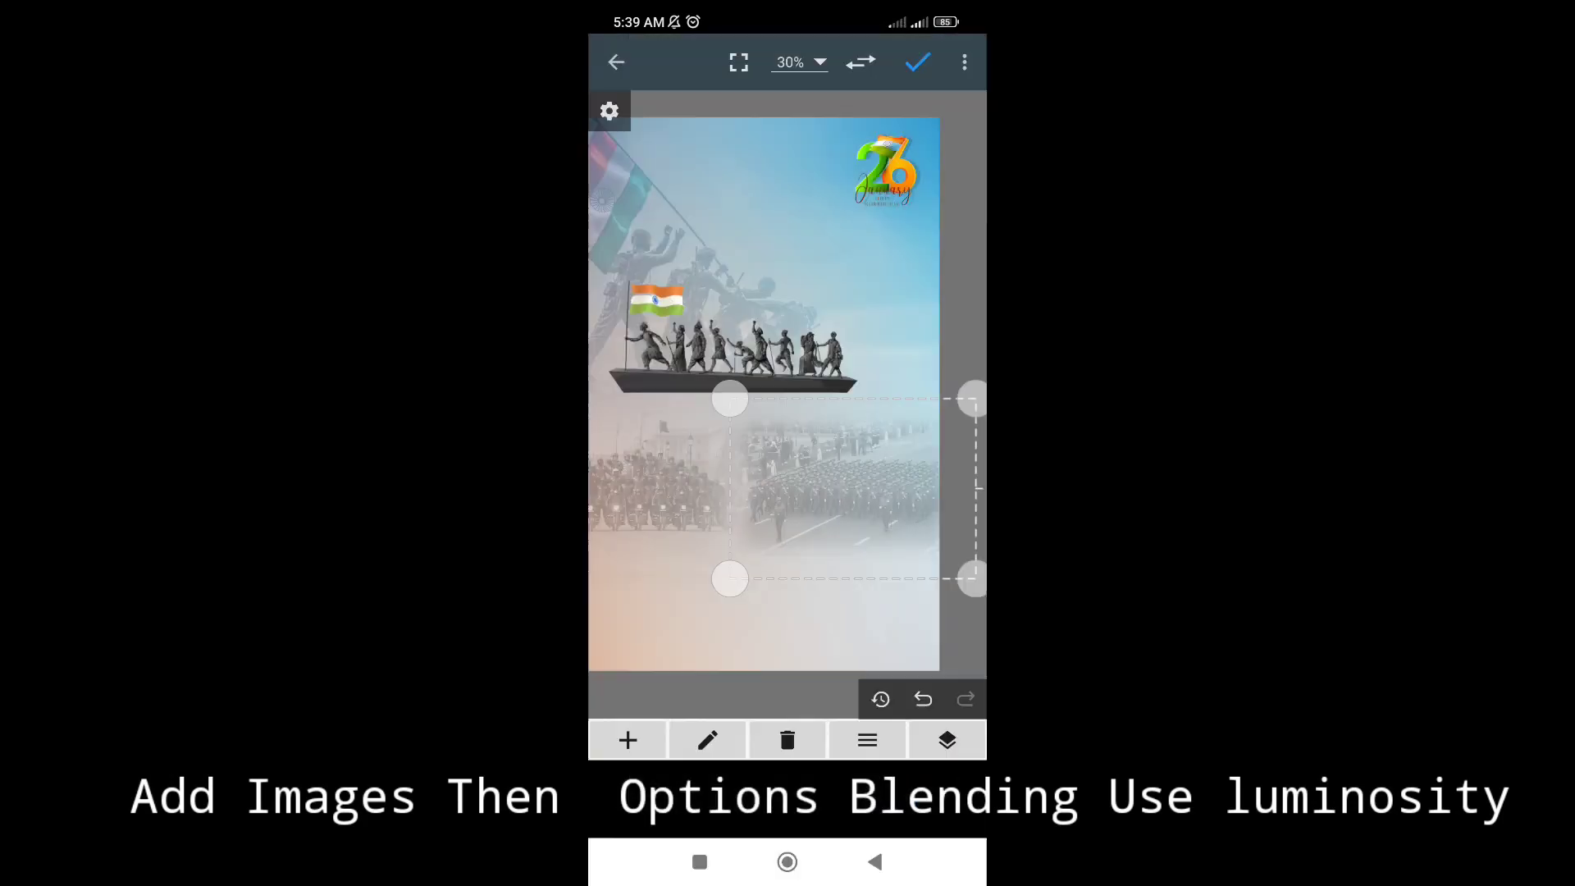
# Fade a monument image into the poster's lower edge, then open the gallery for another import.
pyautogui.click(627, 740)
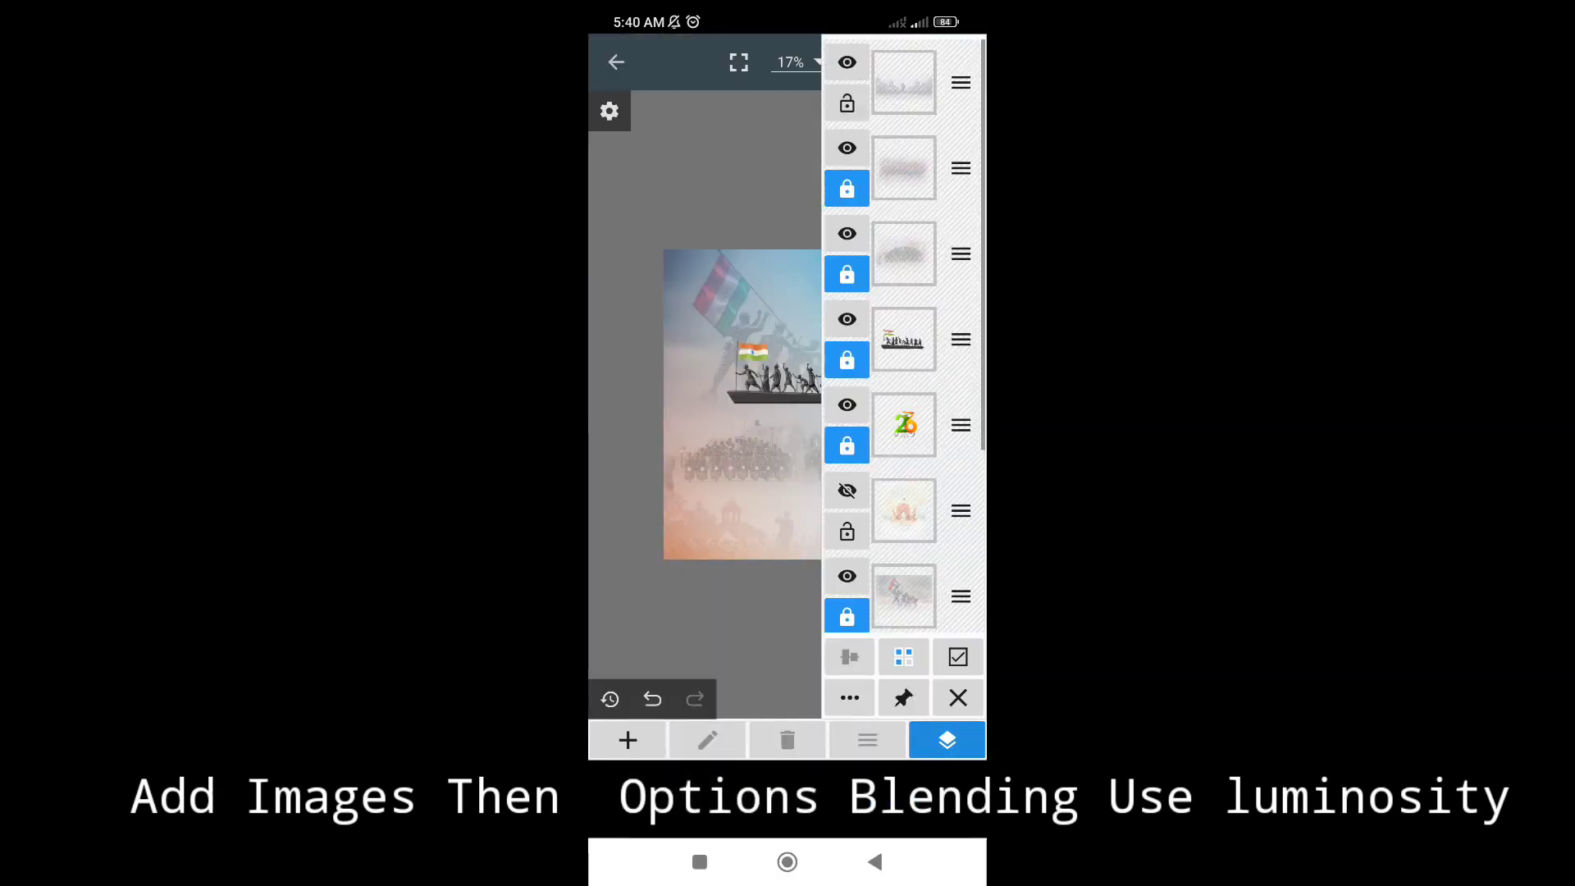
pyautogui.click(945, 740)
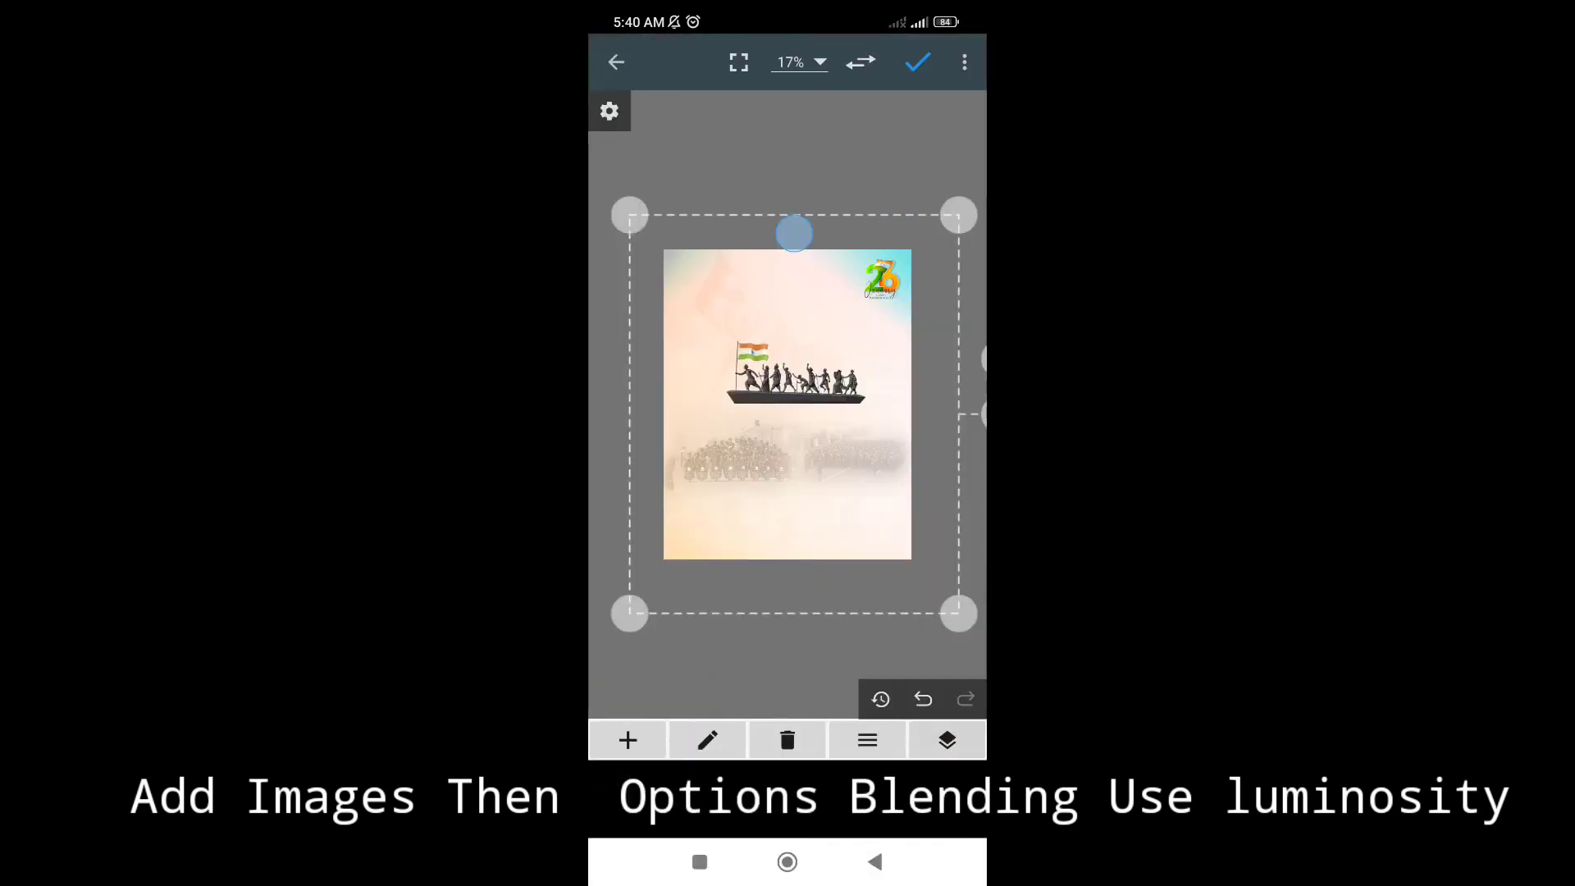
pyautogui.click(945, 739)
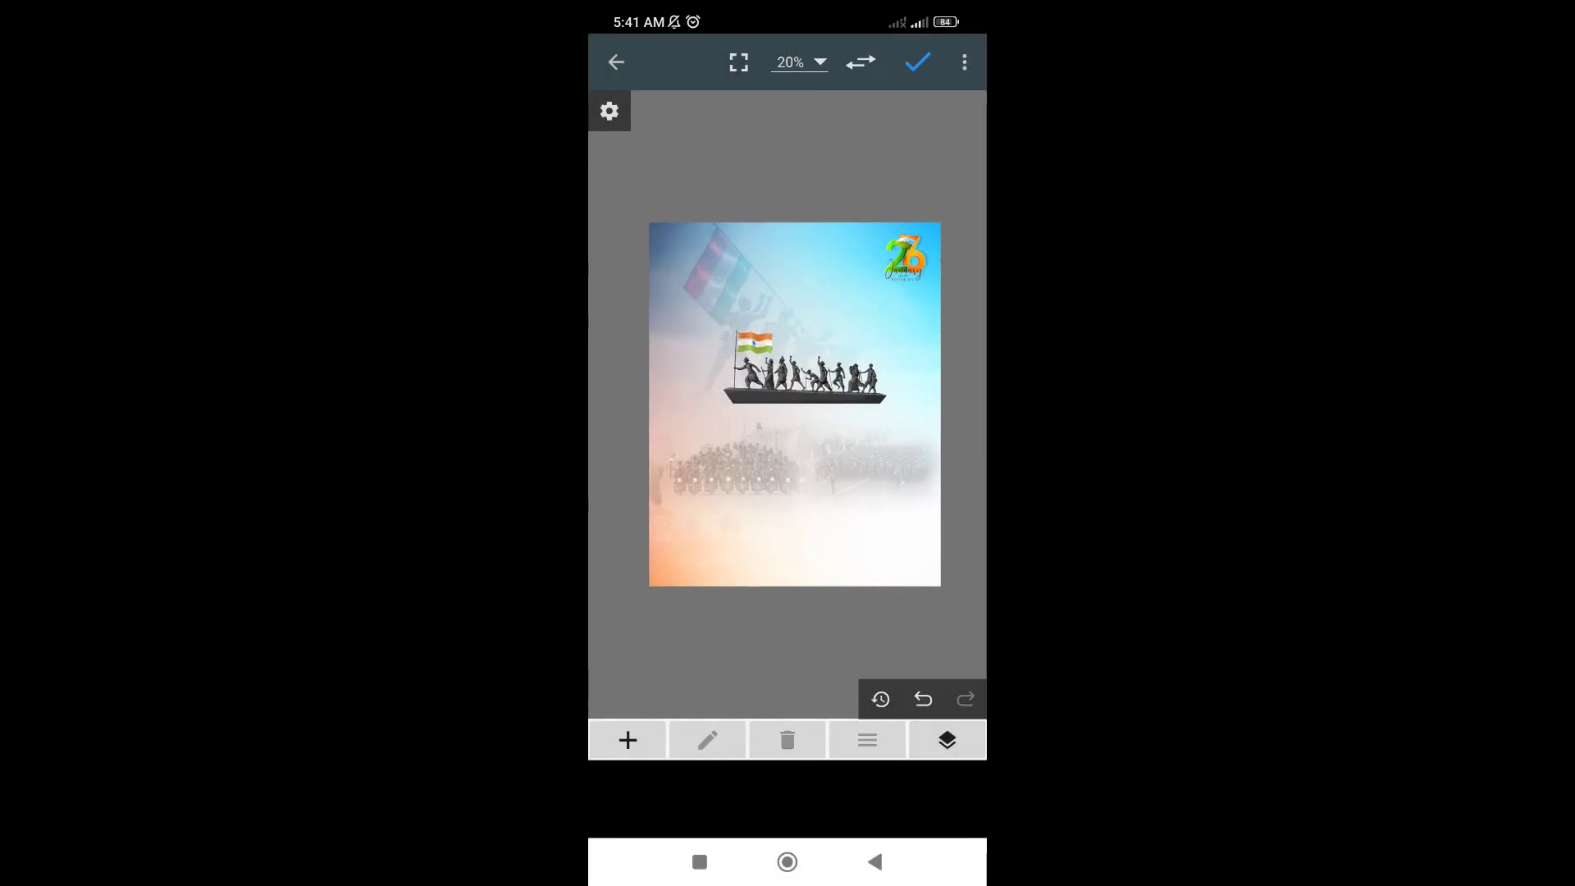
pyautogui.click(945, 740)
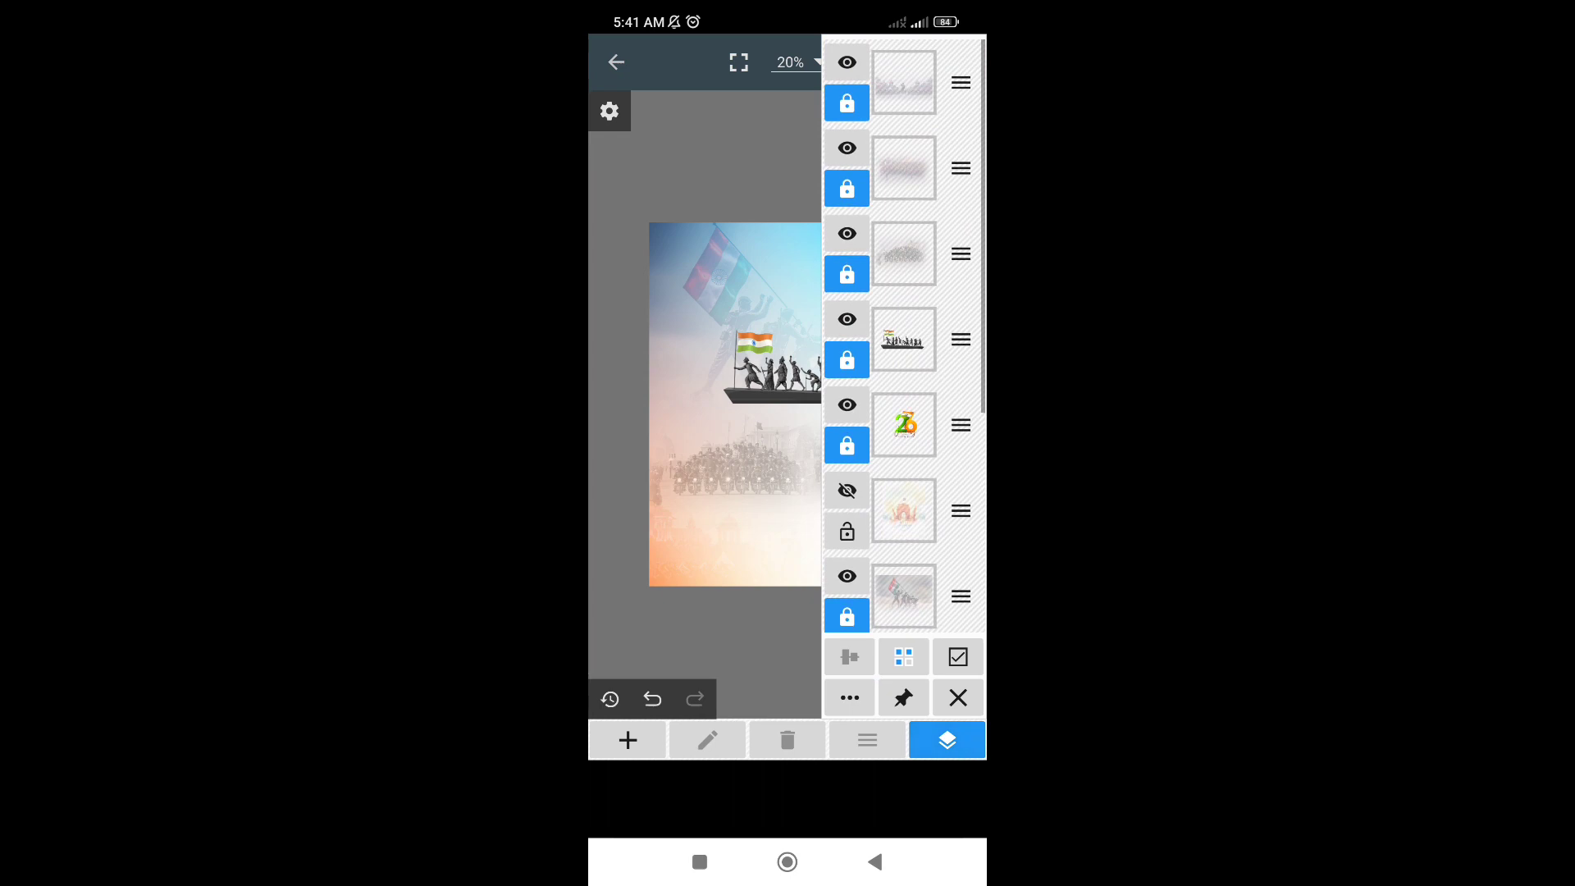
pyautogui.click(902, 82)
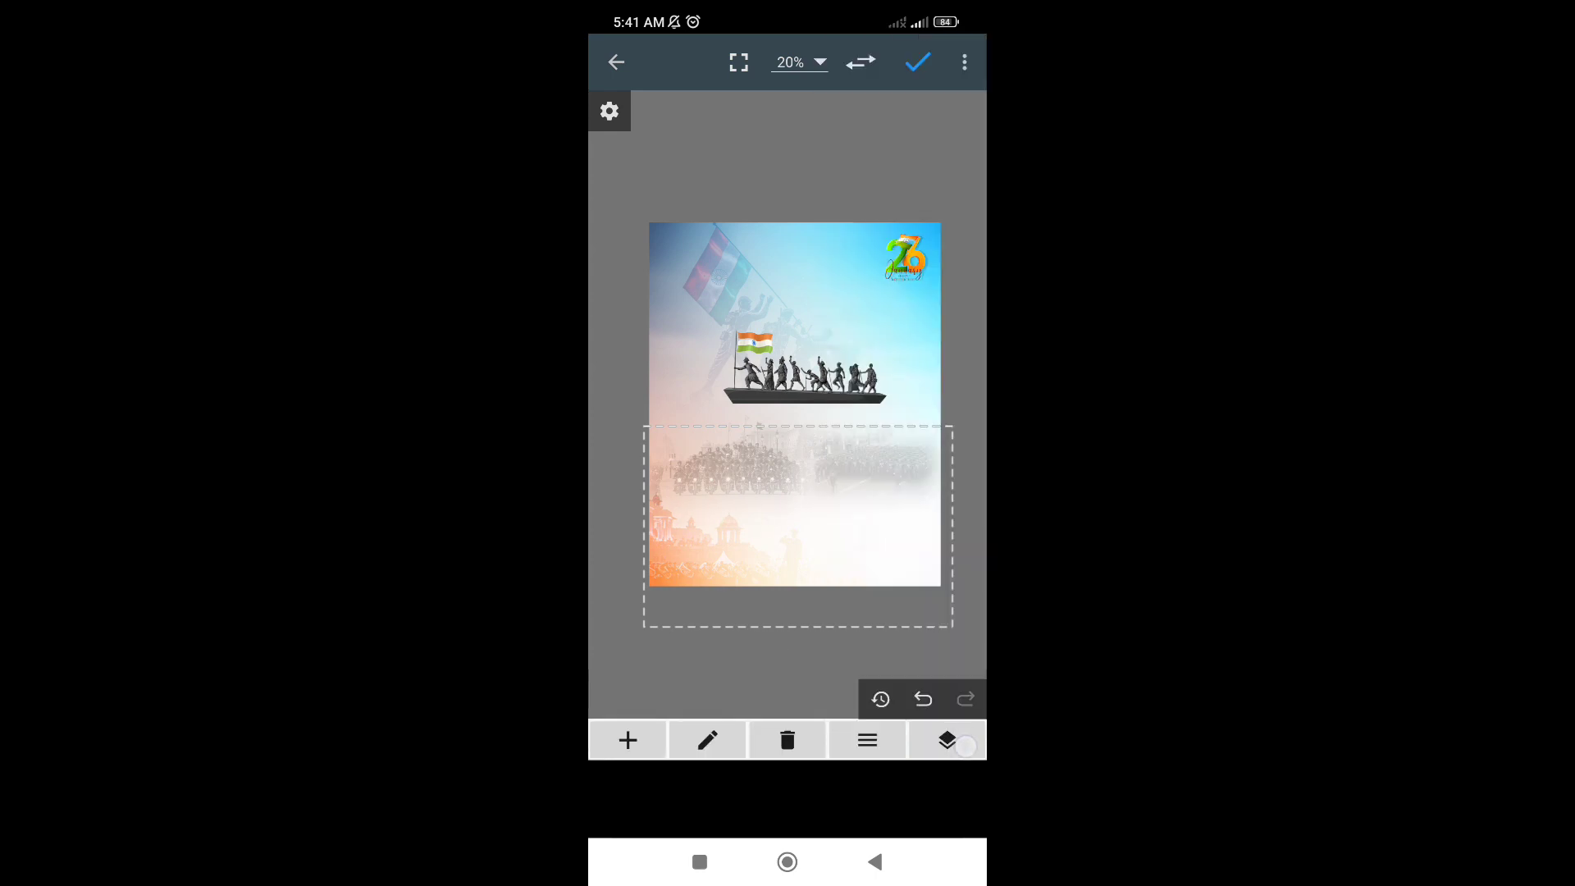
pyautogui.click(627, 740)
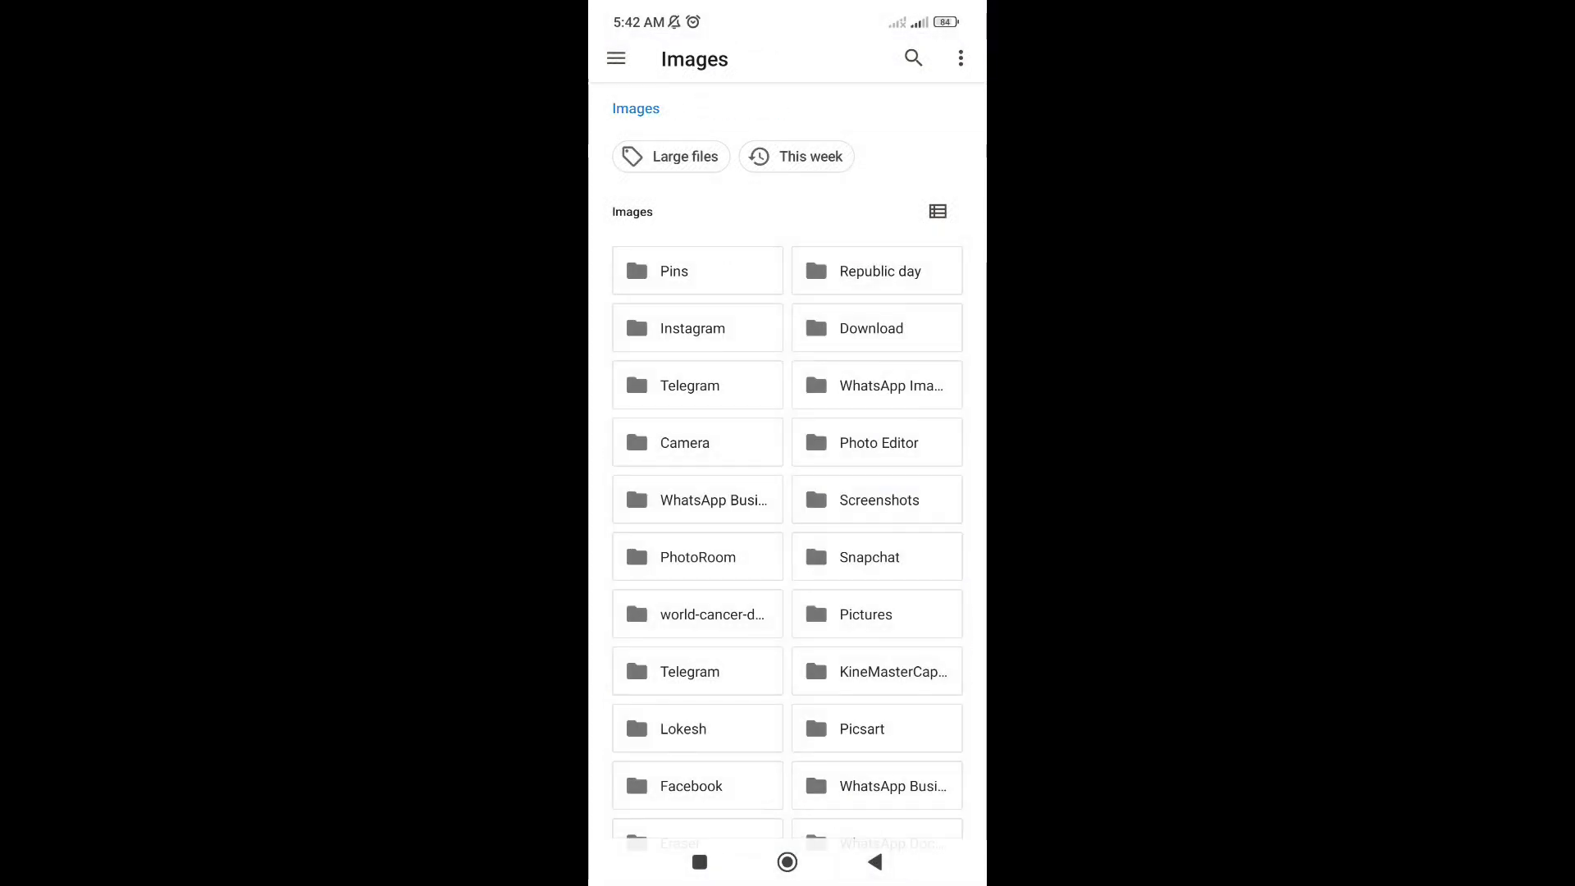
# Pick the politician photo from the image folders to place beside the Telugu greeting.
pyautogui.click(681, 729)
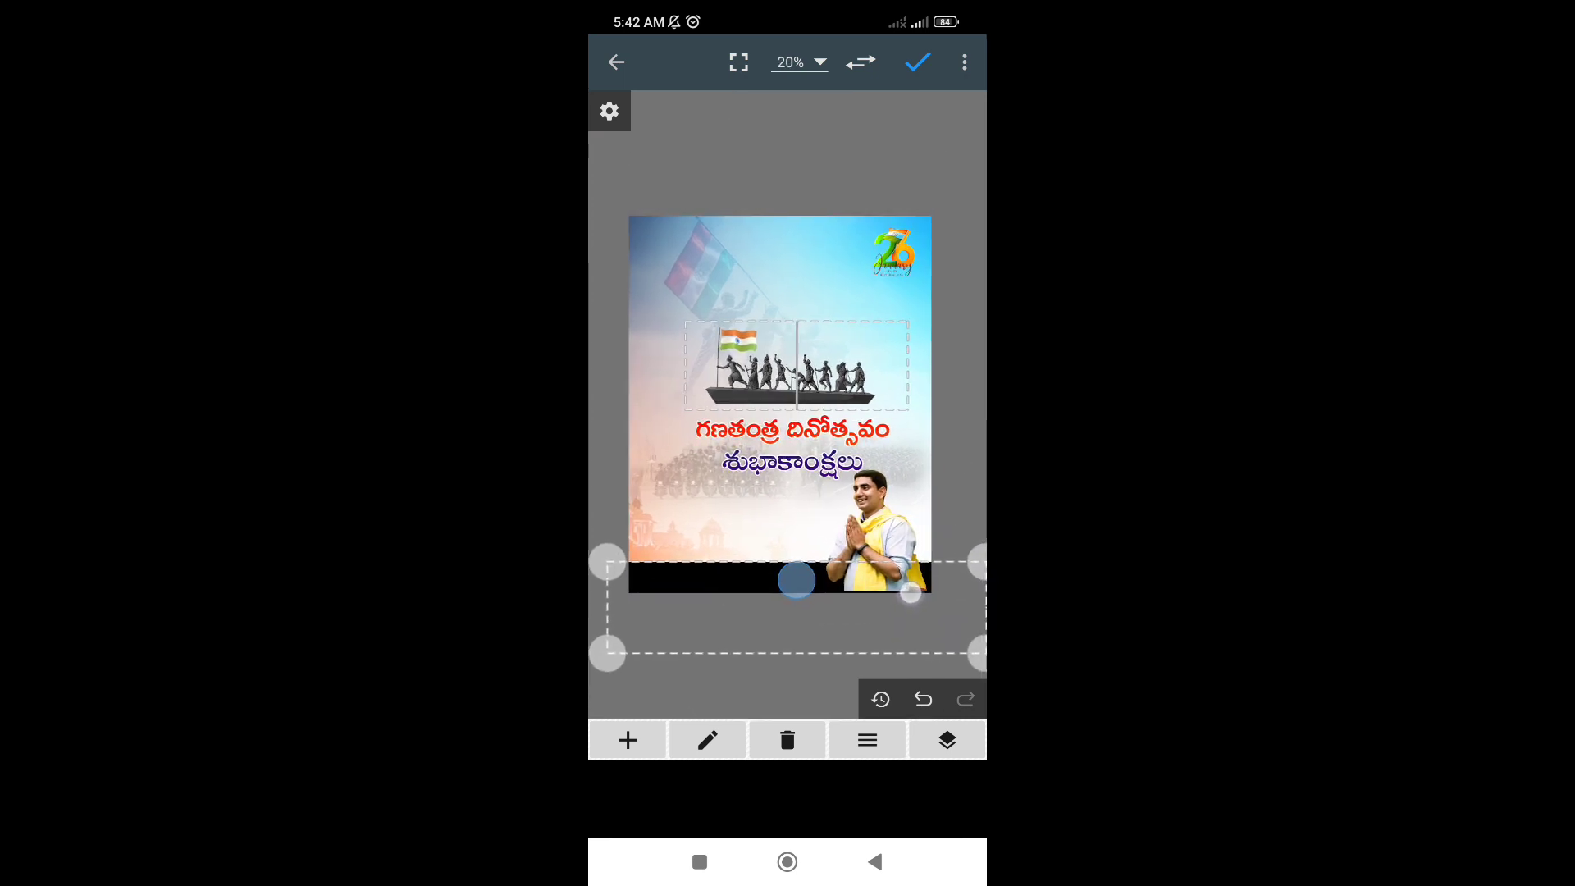
# Add the Telugu name text with Outline styling onto the black banner.
pyautogui.click(945, 740)
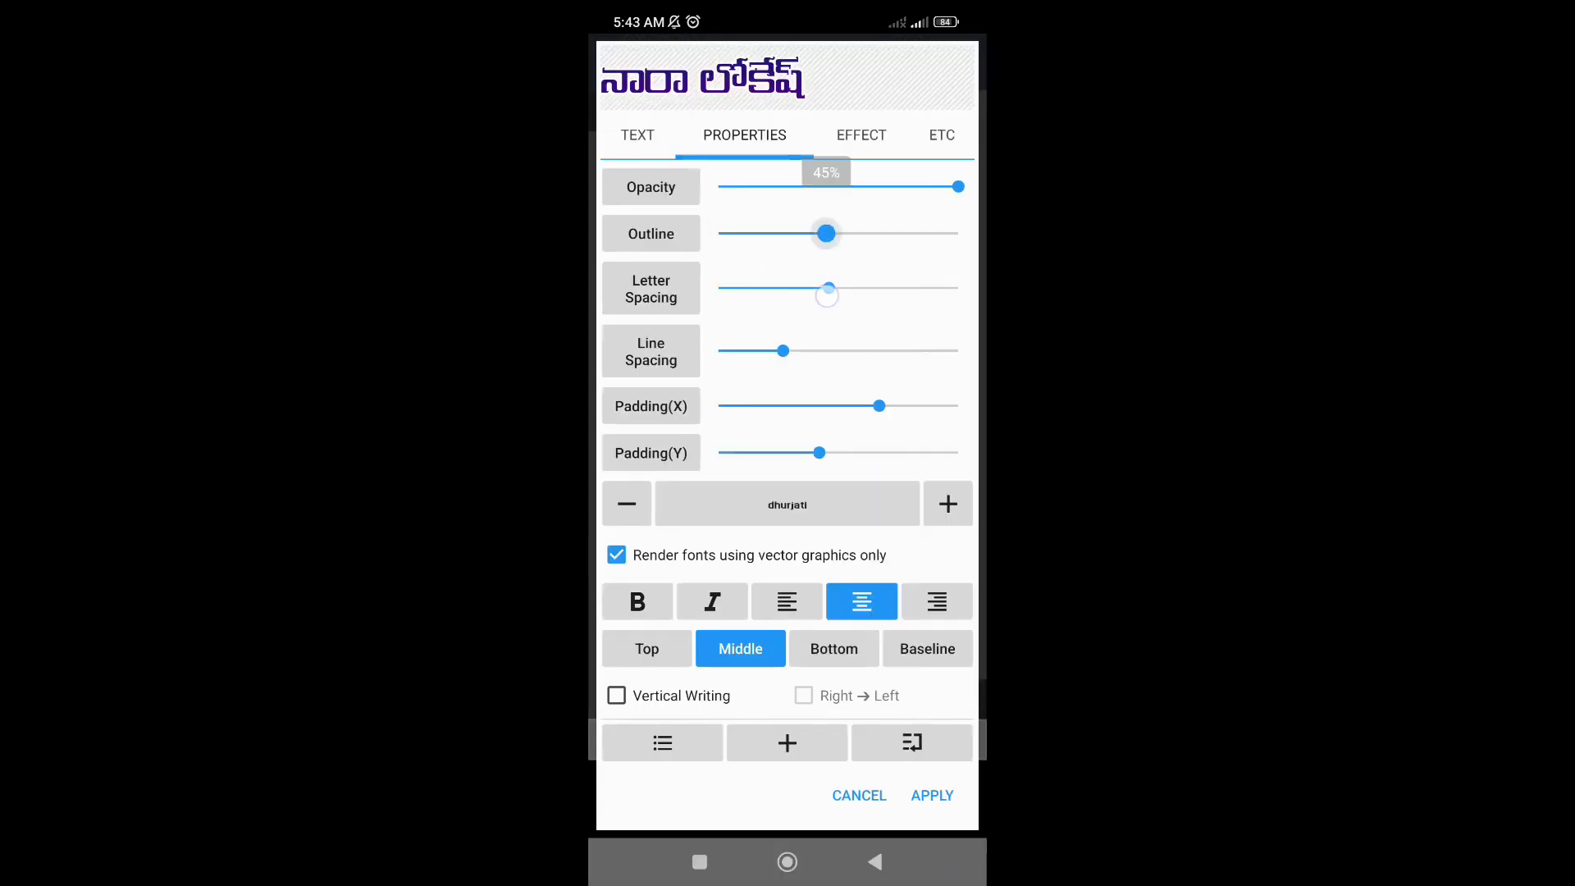
pyautogui.click(930, 794)
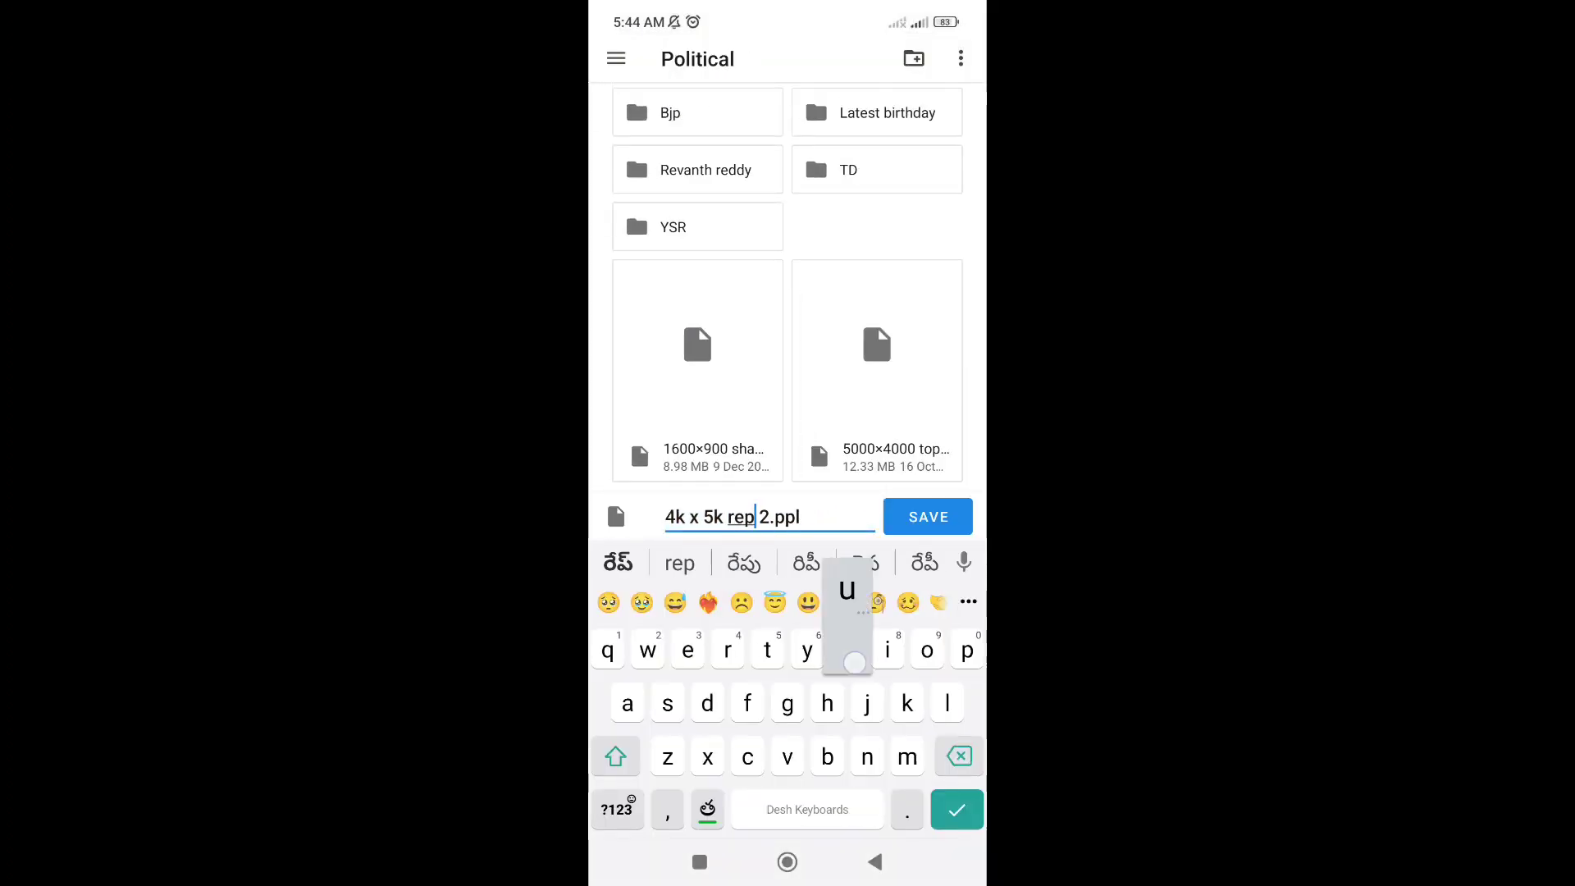
# Save the layered poster as a .ppl project in the Political folder.
pyautogui.click(925, 517)
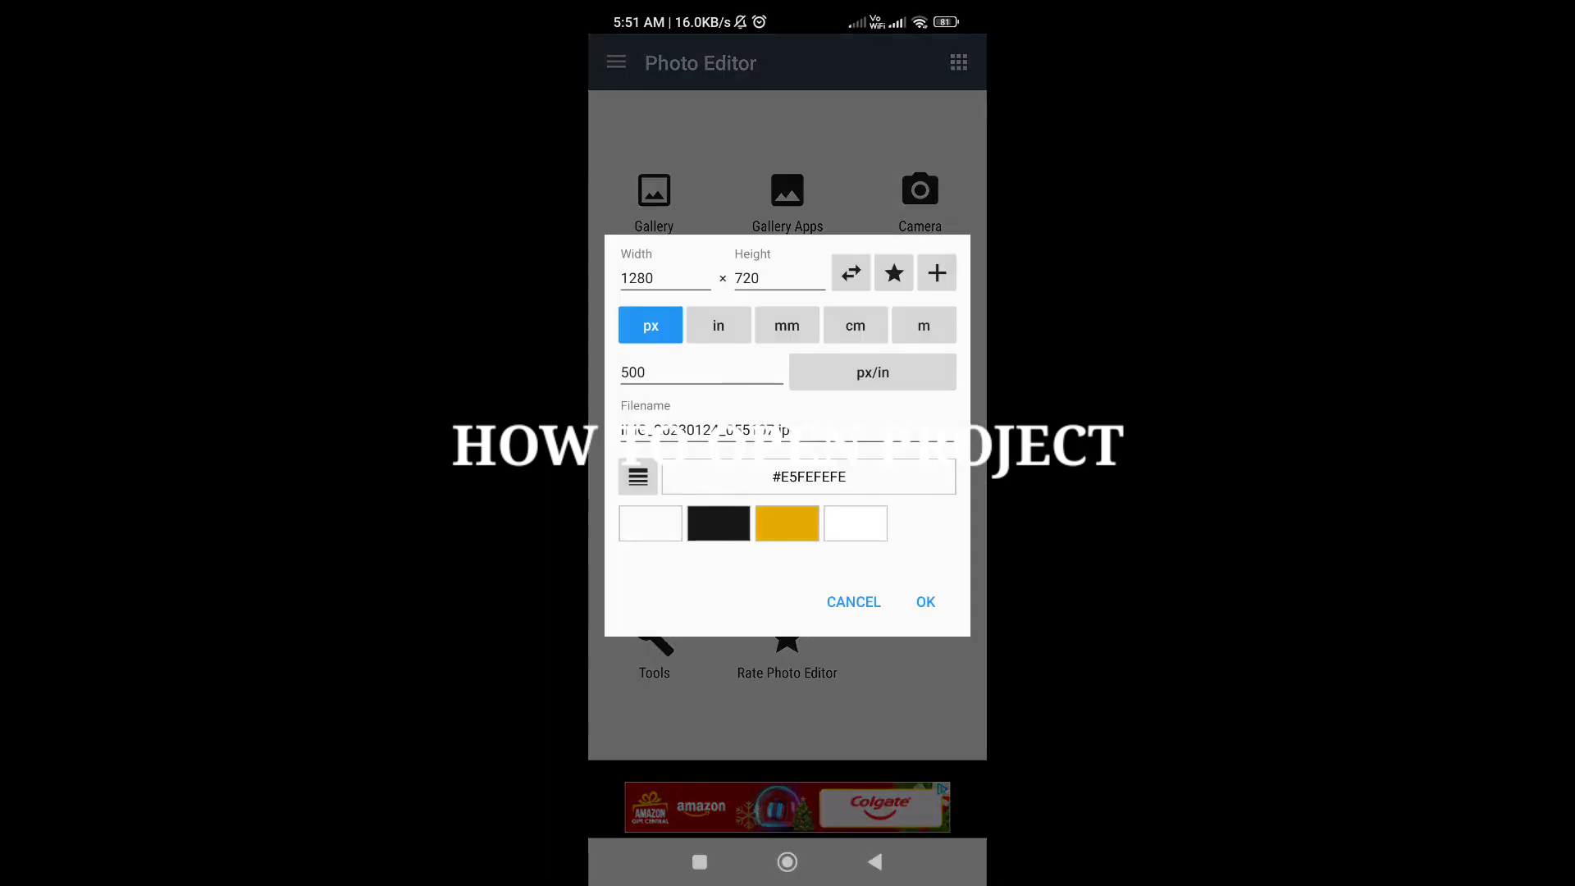
# Create a new blank 4000×5000 canvas and bring up its layer menu for Load layers.
pyautogui.click(852, 602)
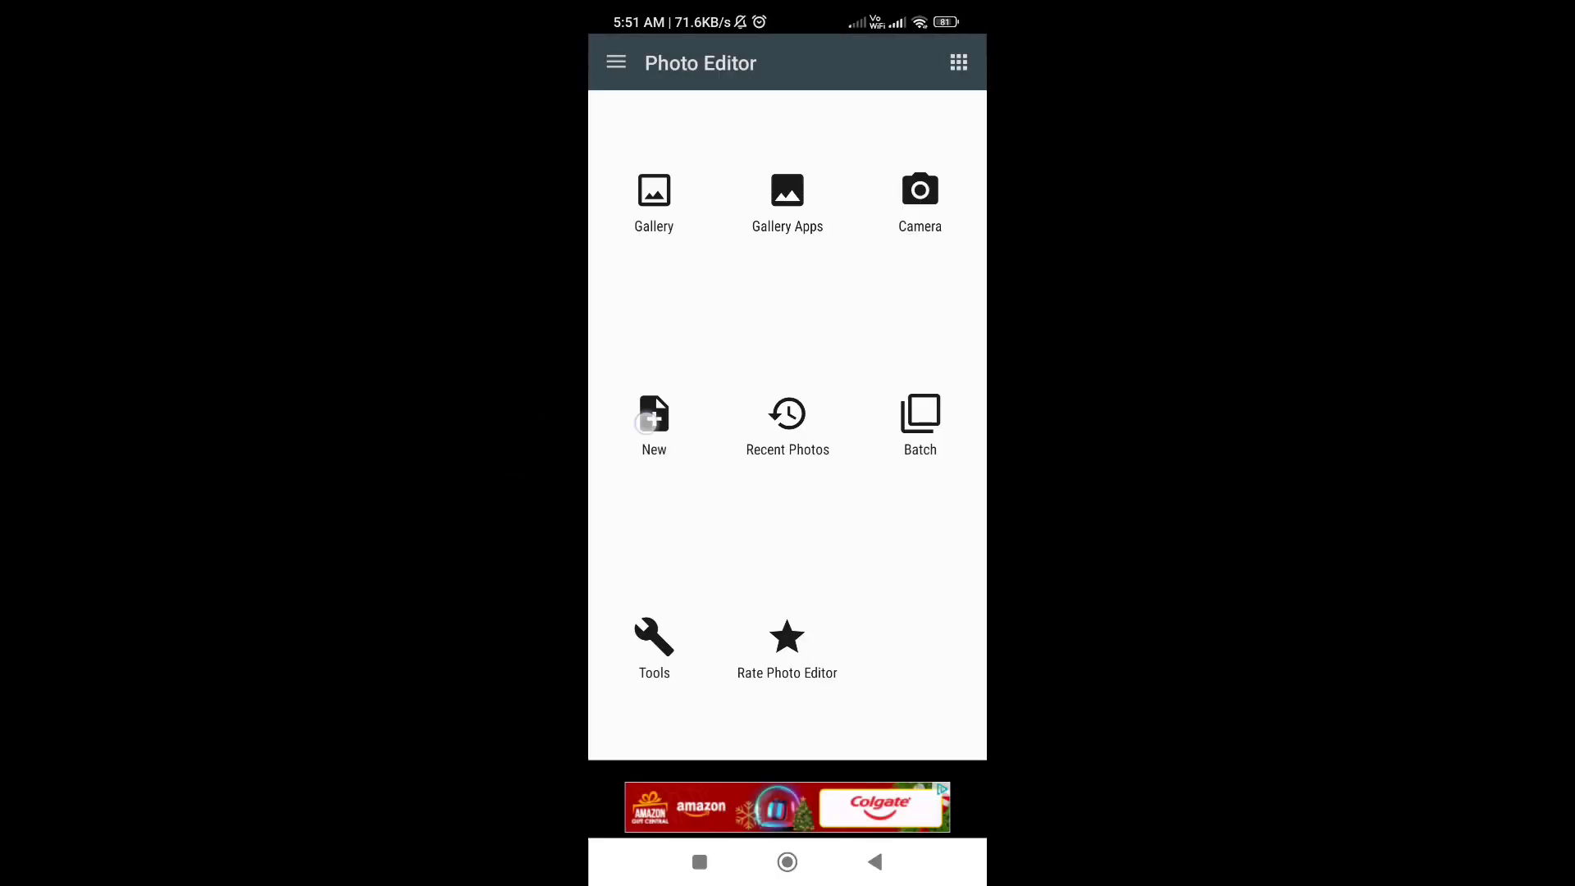
pyautogui.click(653, 415)
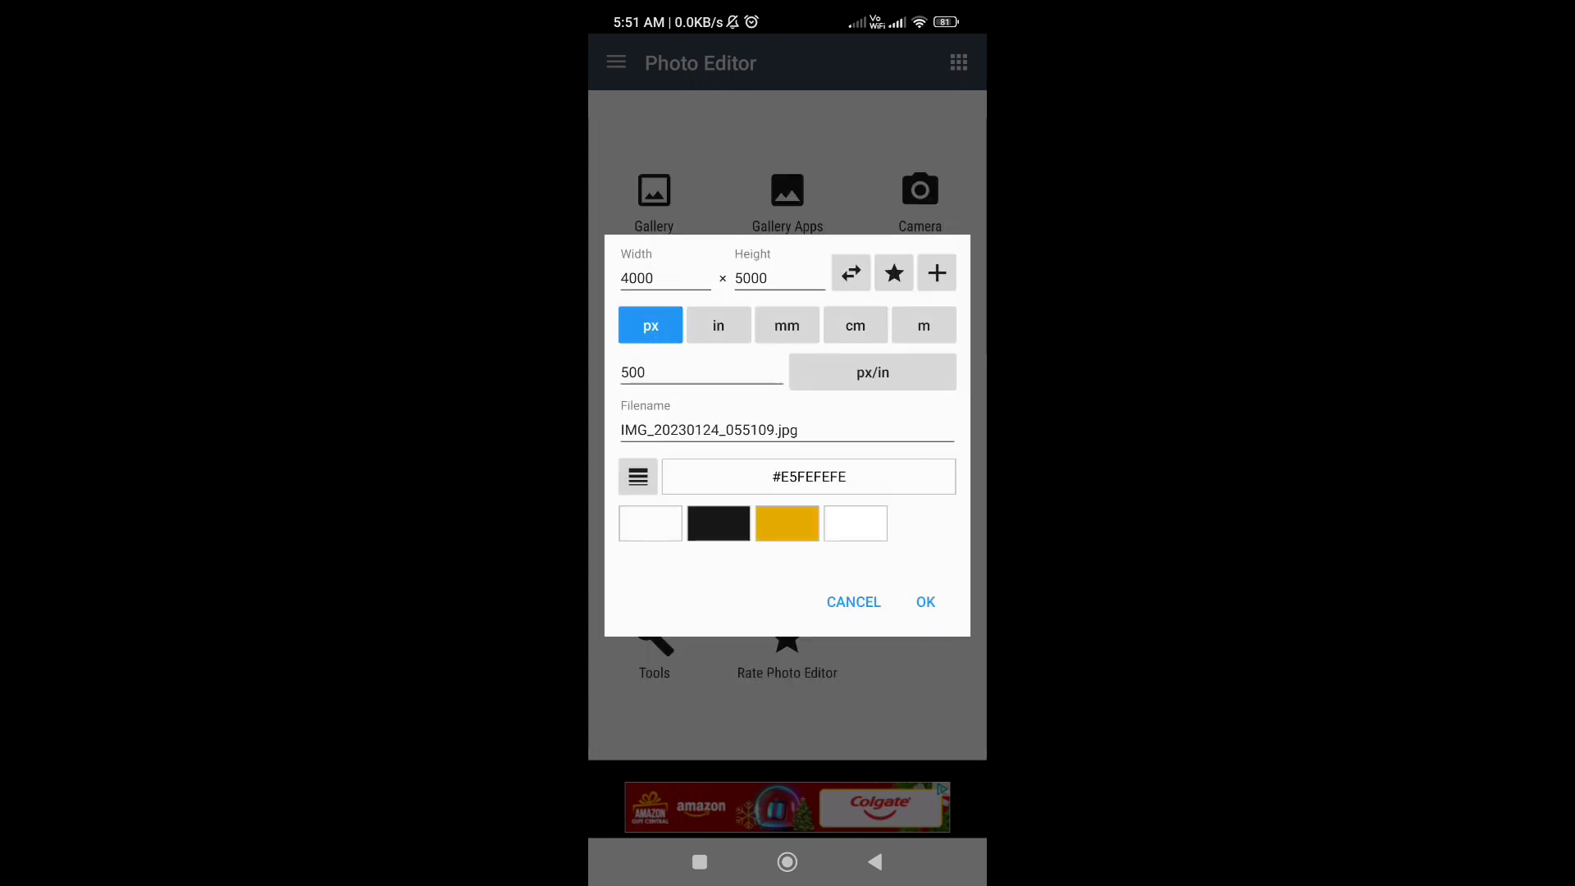
pyautogui.click(923, 602)
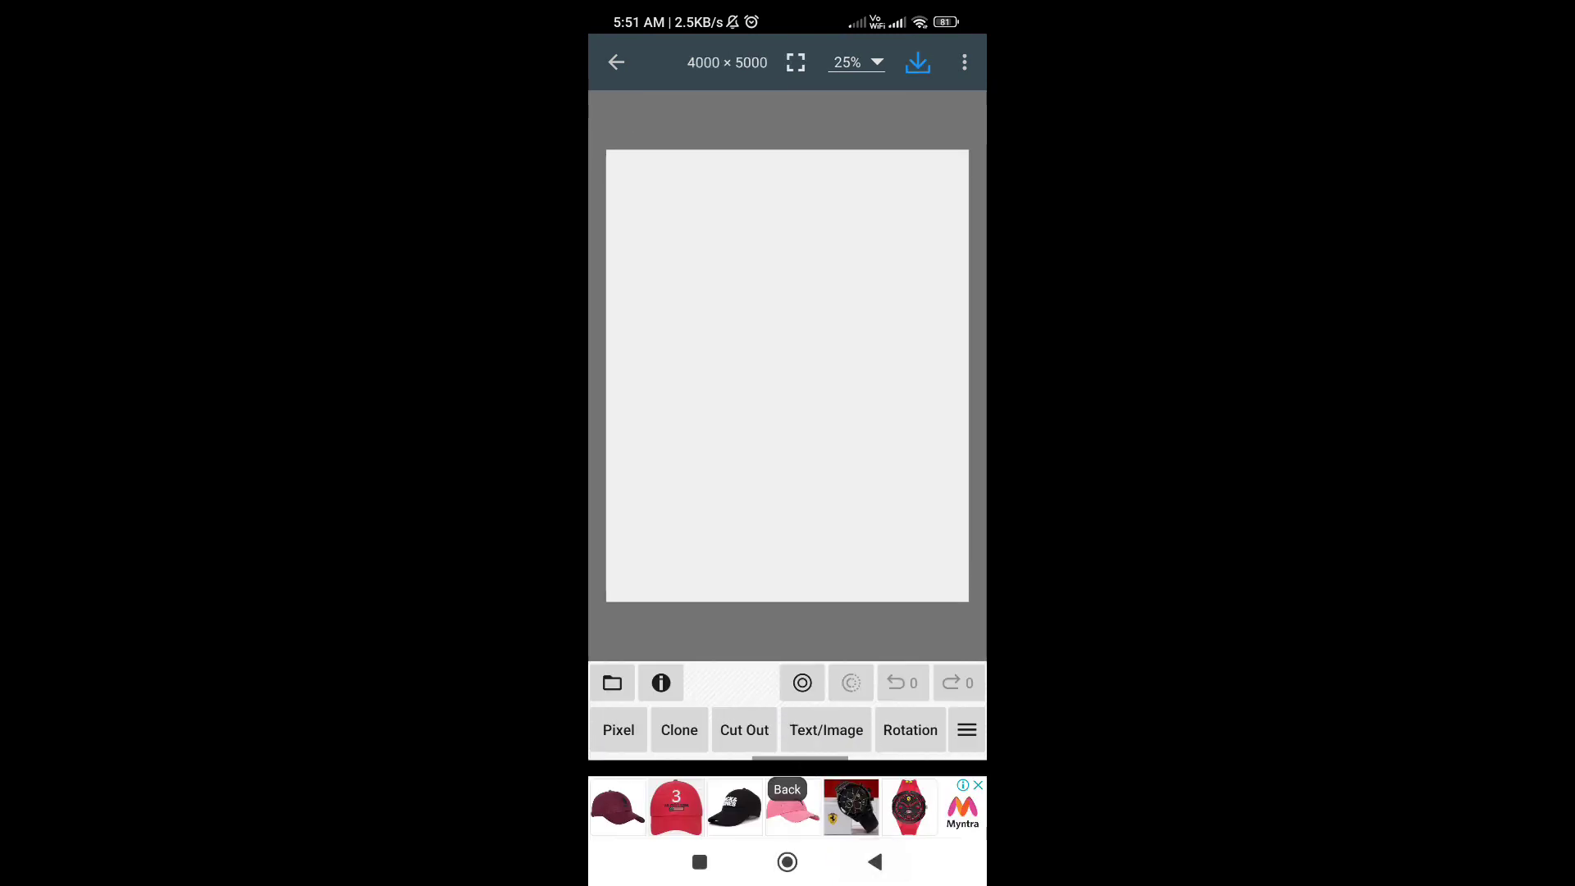
pyautogui.click(965, 729)
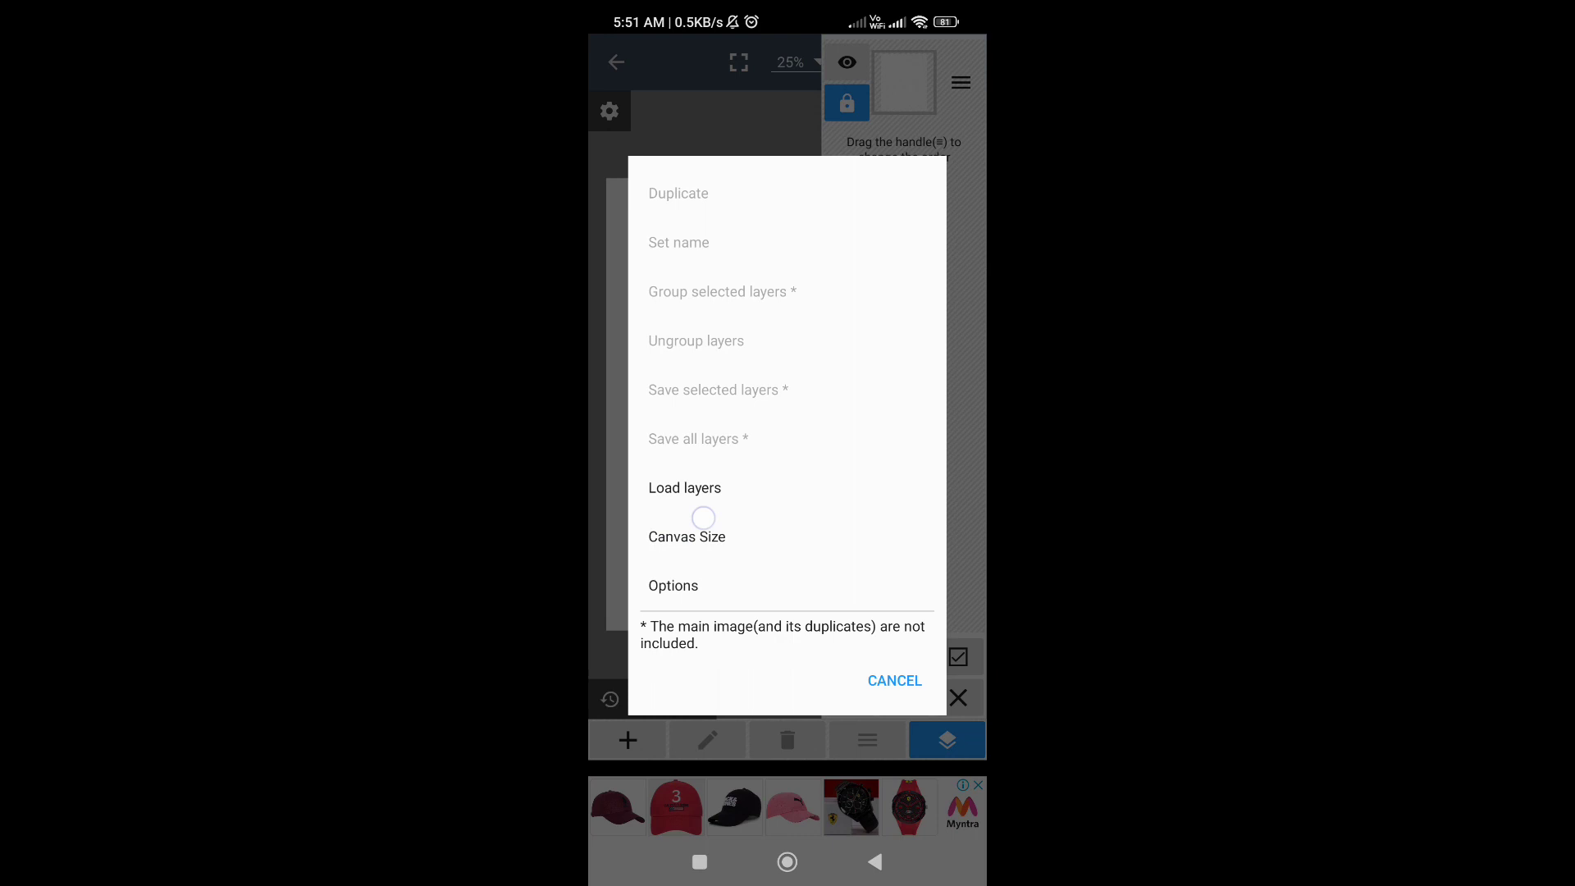
# Load the saved '4k x 5k republic' layers from the Political folder and bring up the save options.
pyautogui.click(686, 488)
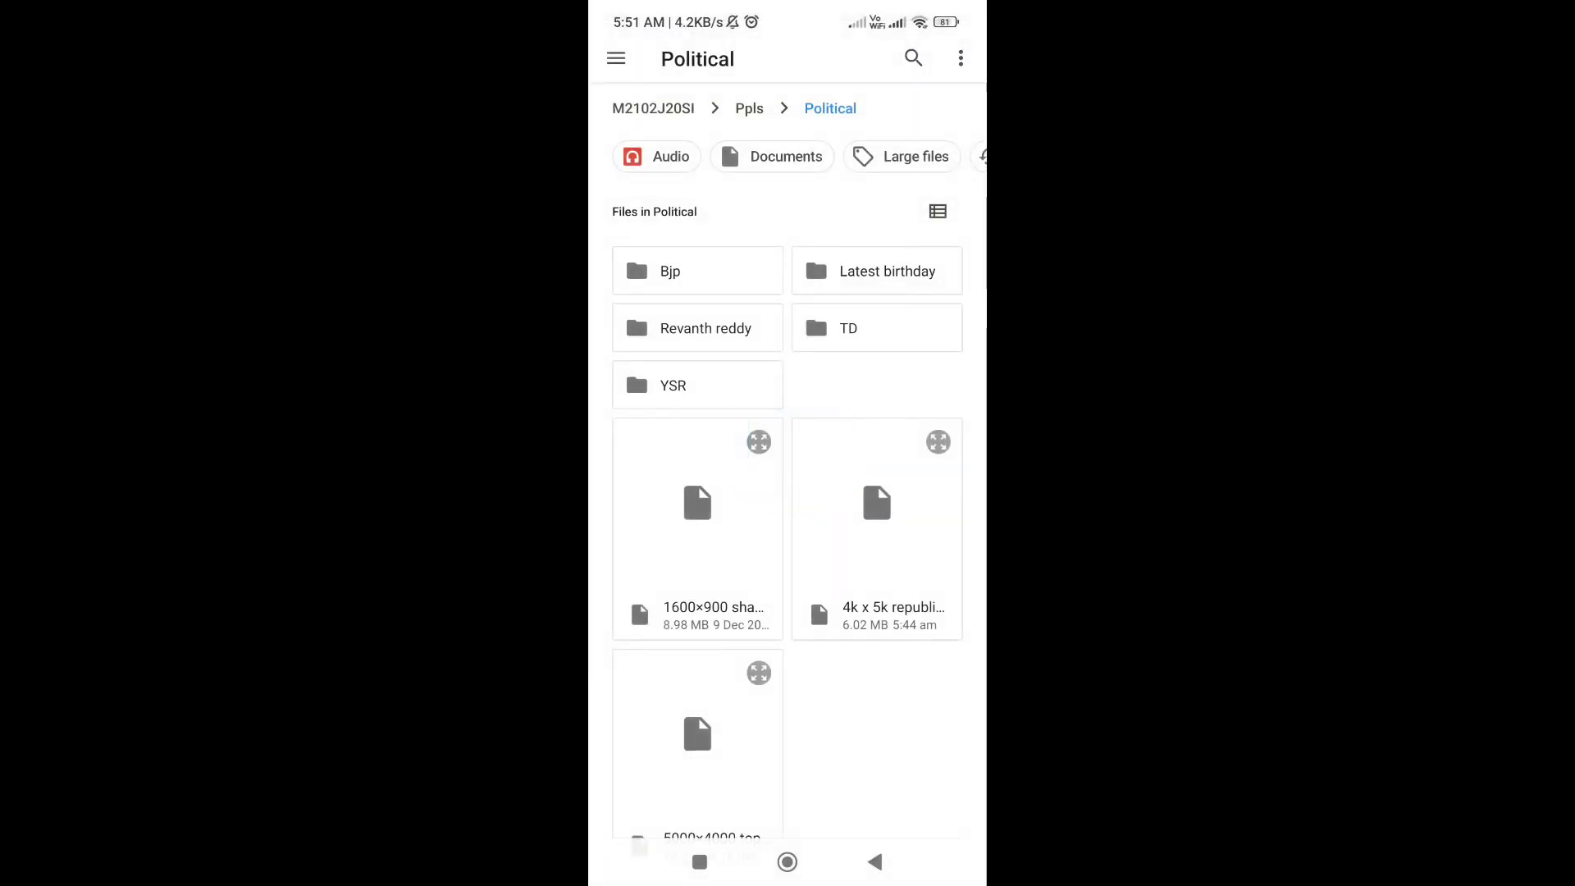
pyautogui.scroll(-3)
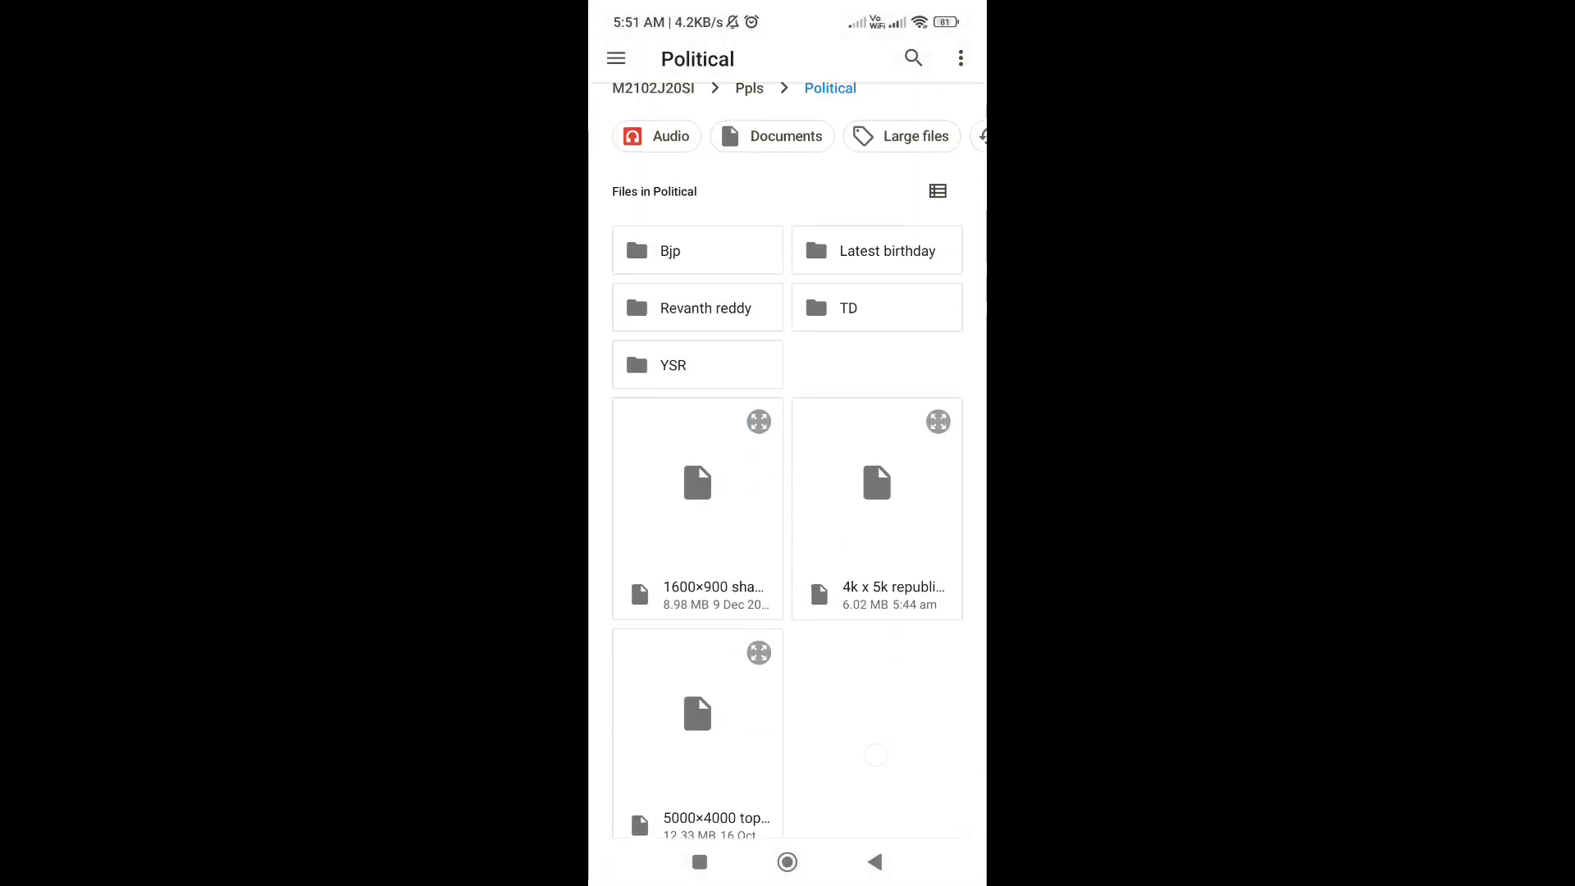
pyautogui.click(876, 507)
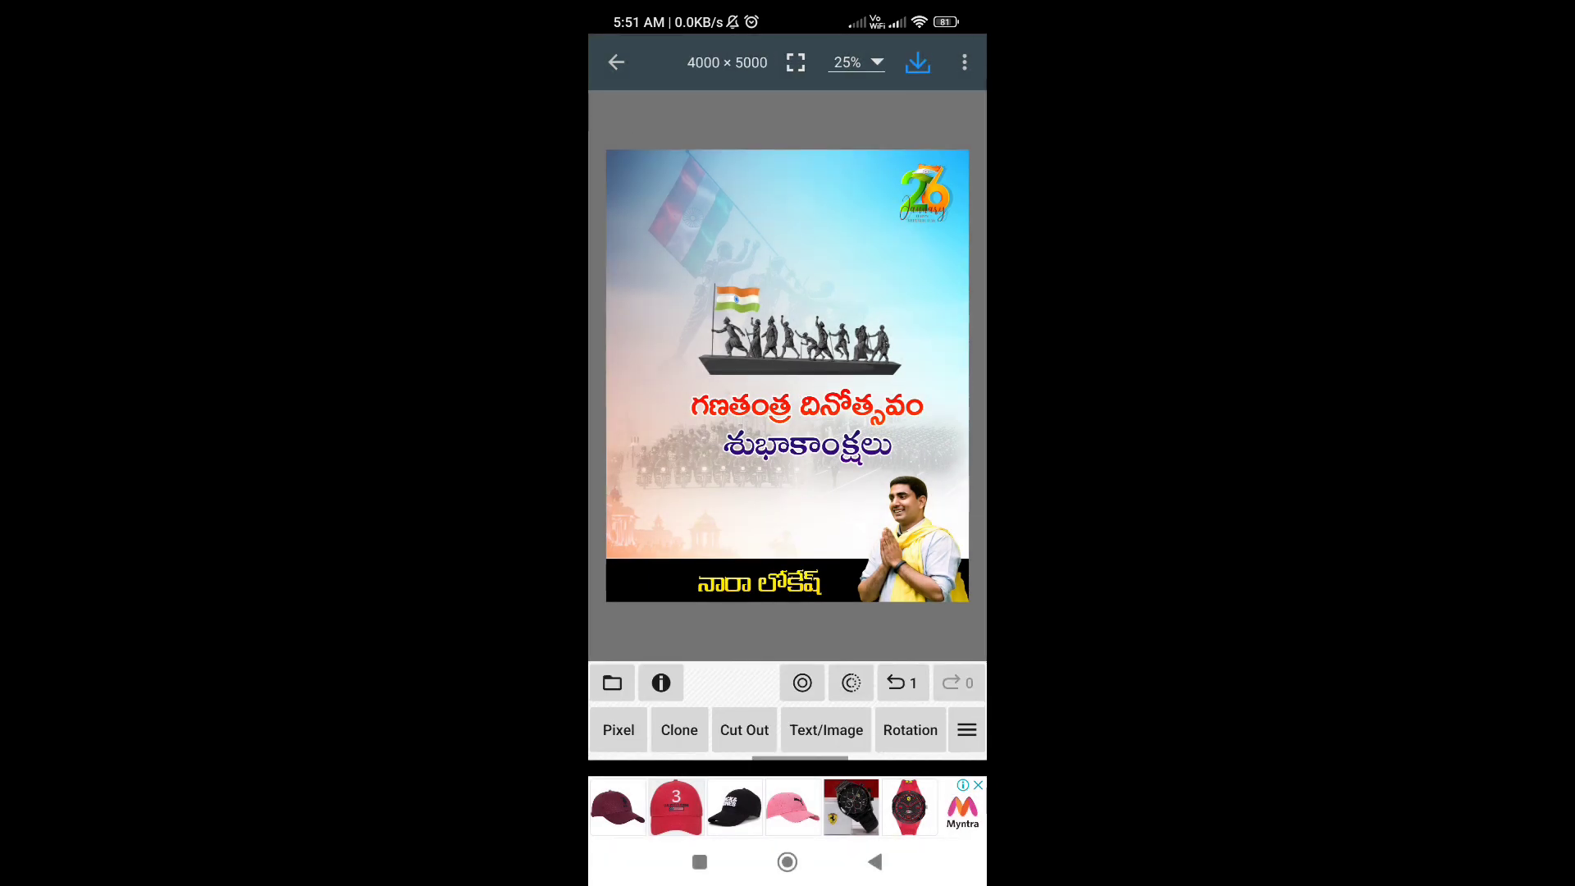
pyautogui.click(915, 62)
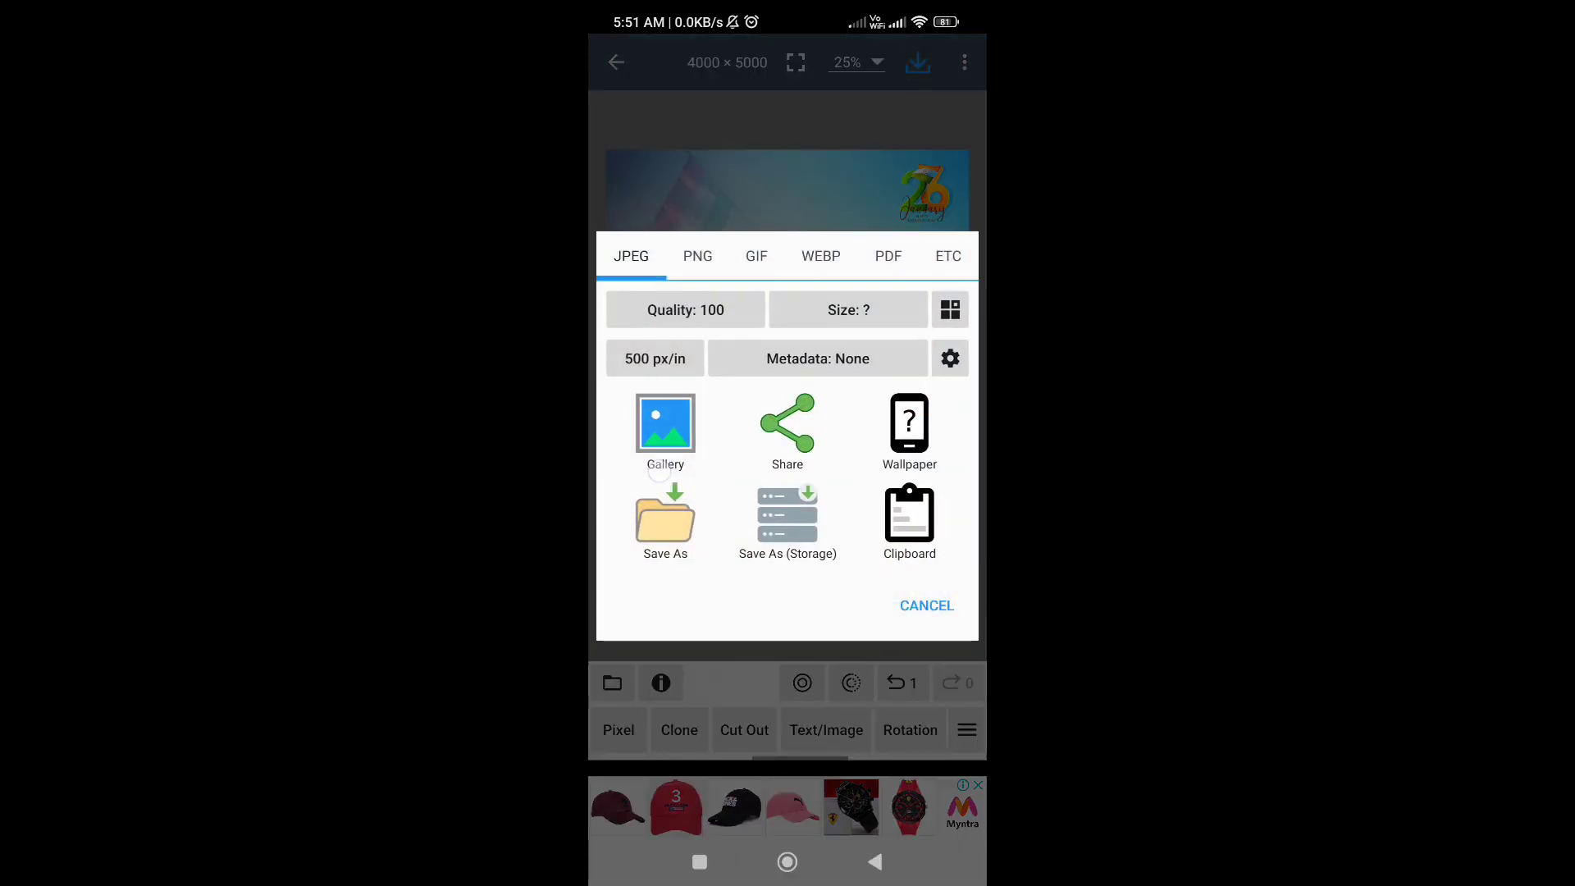